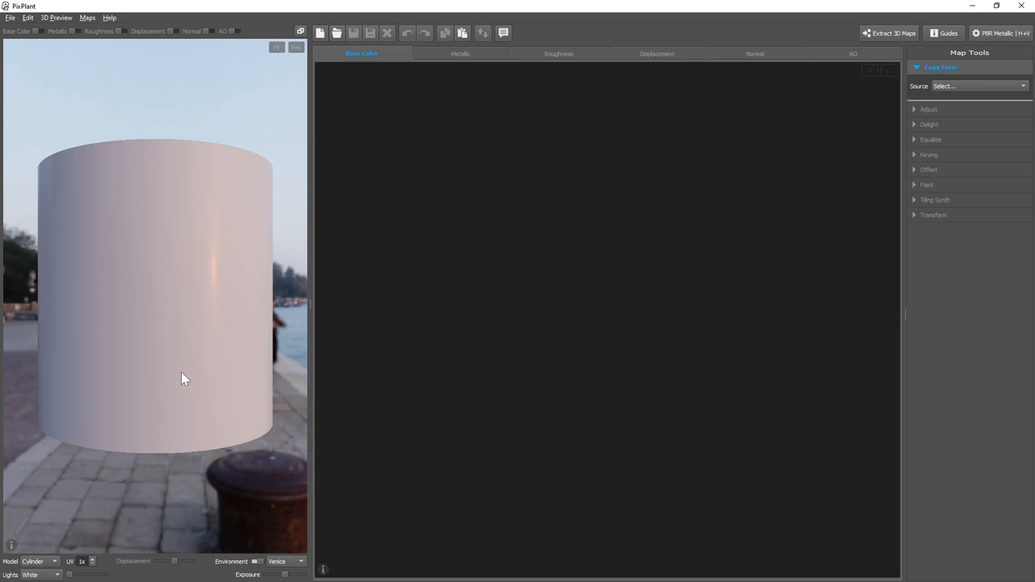
mouse_move(542, 339)
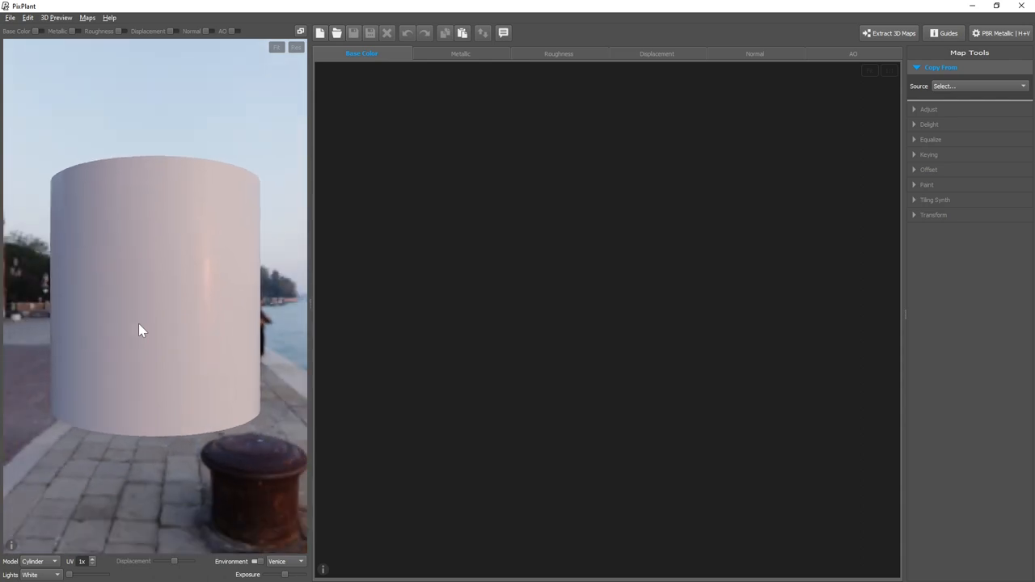
- Preview the material on a Ball model in the grassy Hill environment instead of the cylinder
left_click_drag(142, 330, 230, 416)
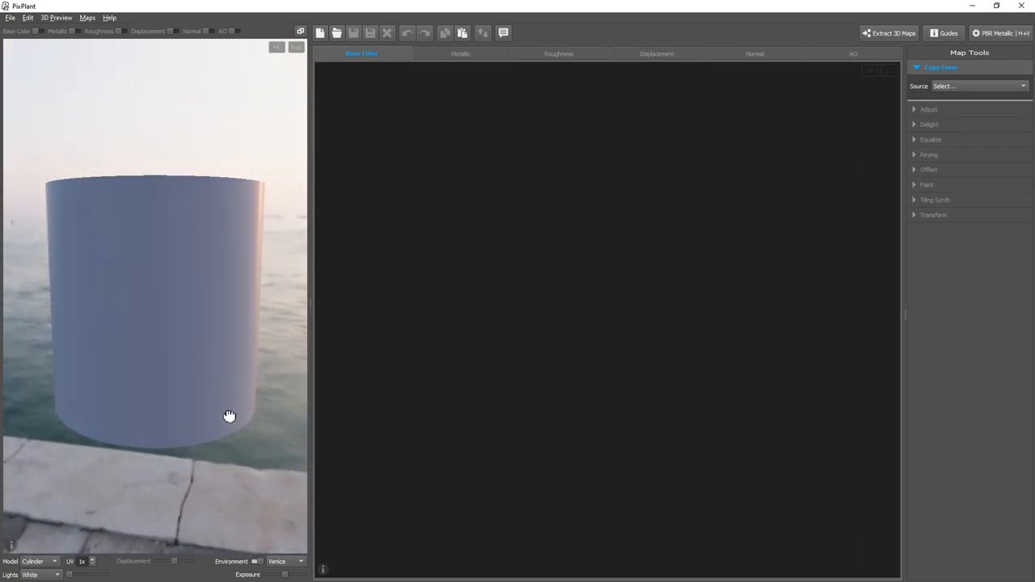
left_click_drag(230, 416, 137, 427)
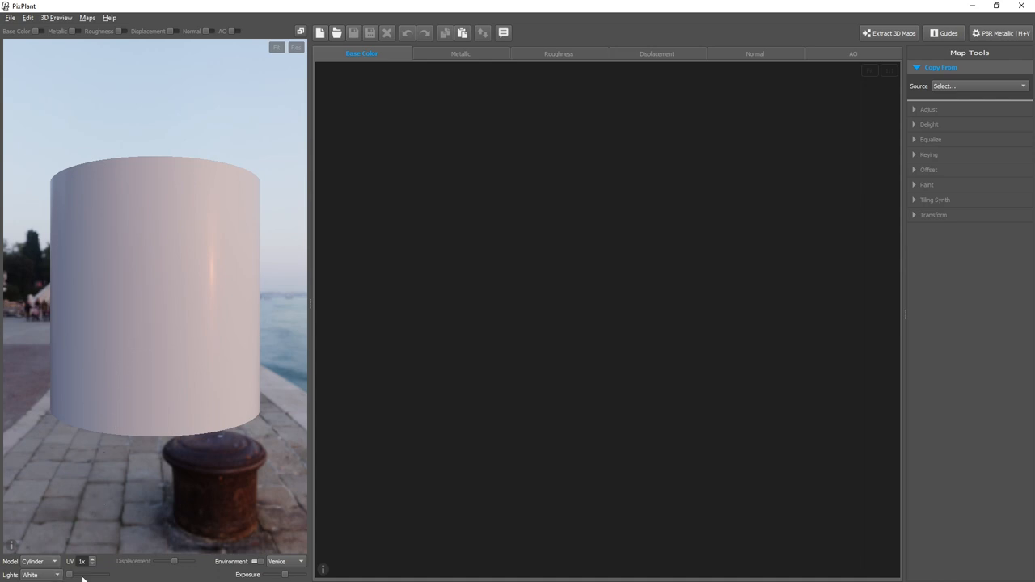
mouse_move(97, 568)
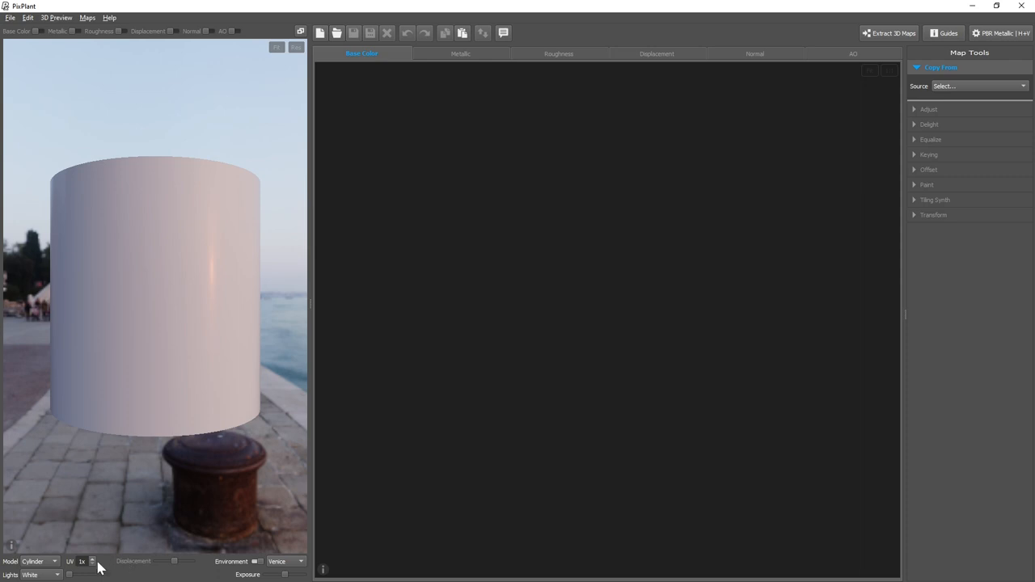
mouse_move(53, 564)
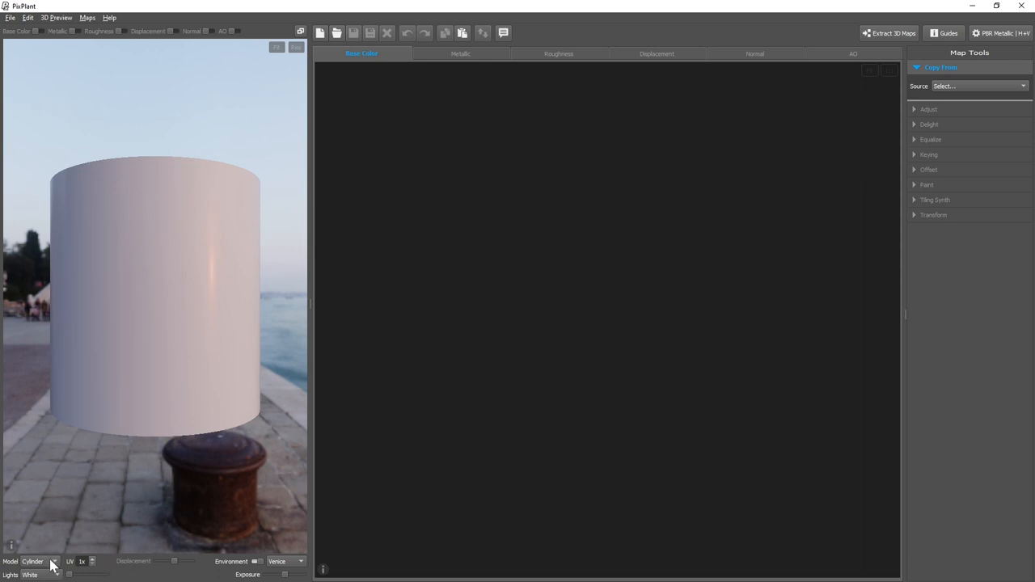
left_click(53, 561)
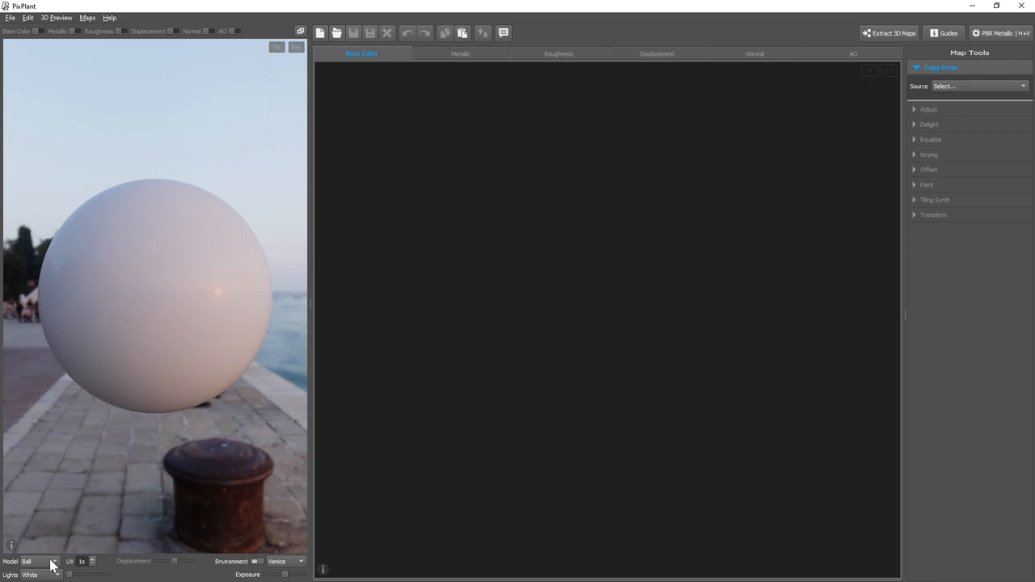
mouse_move(282, 570)
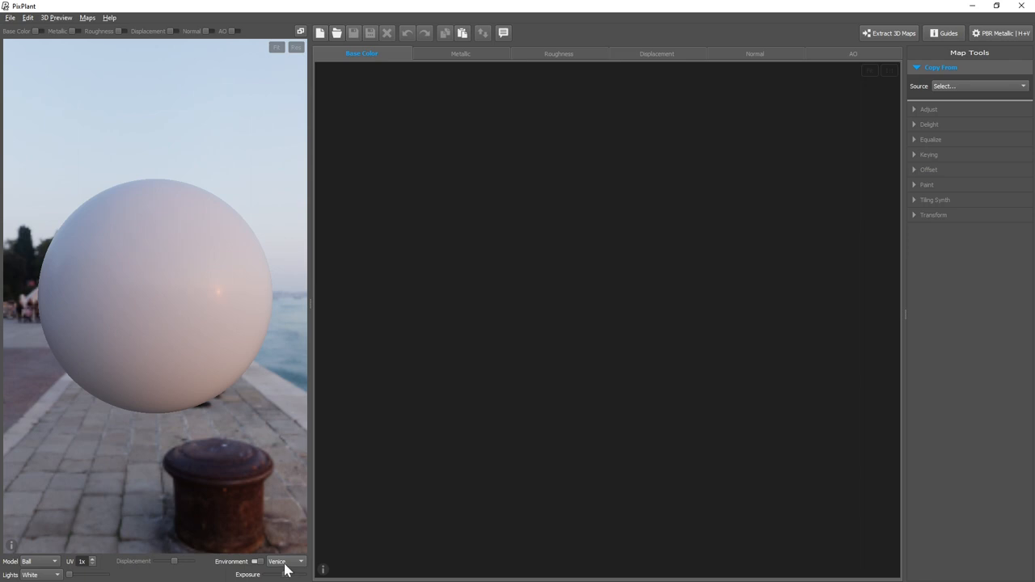
left_click(285, 561)
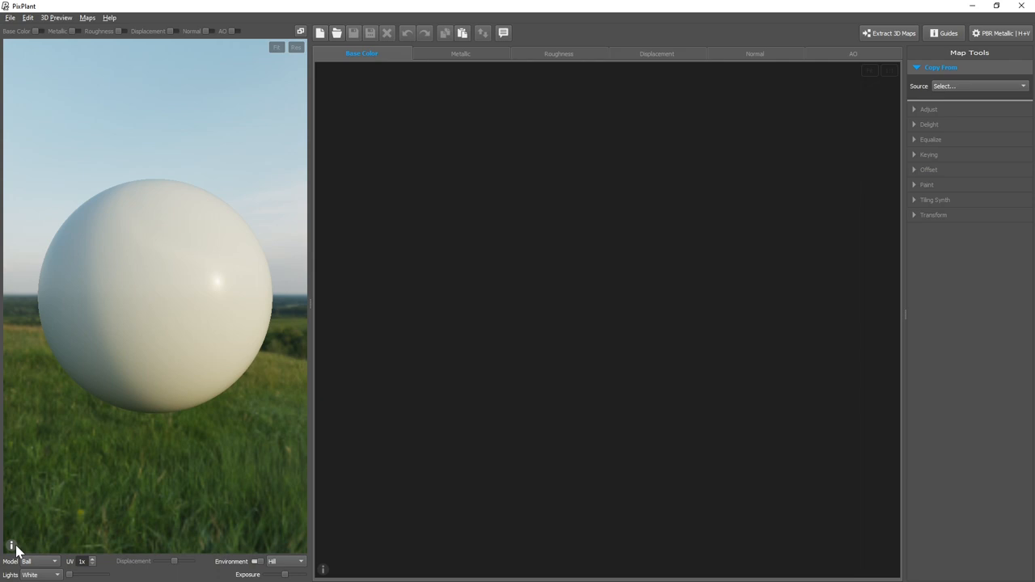
left_click(11, 545)
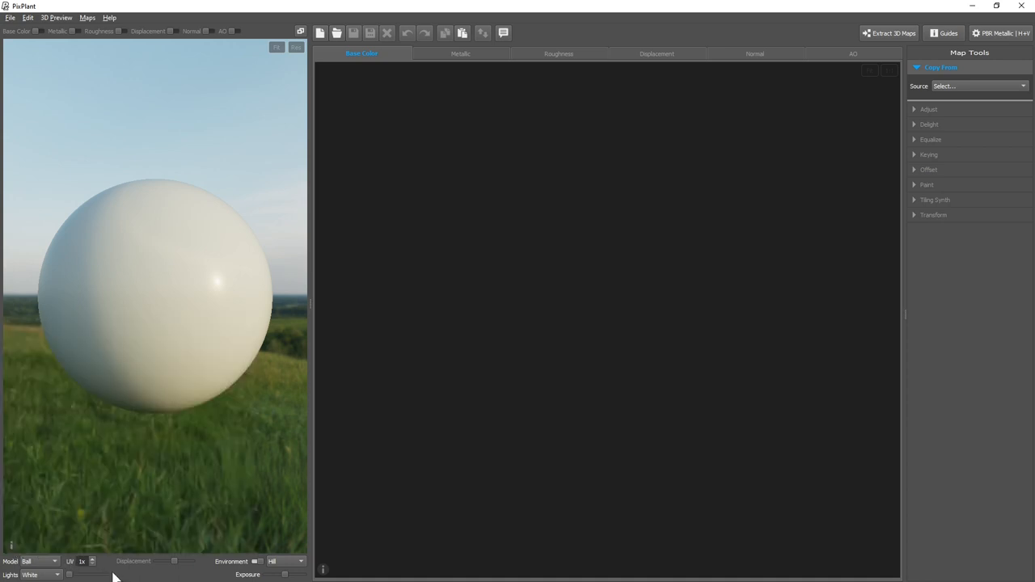
mouse_move(36, 574)
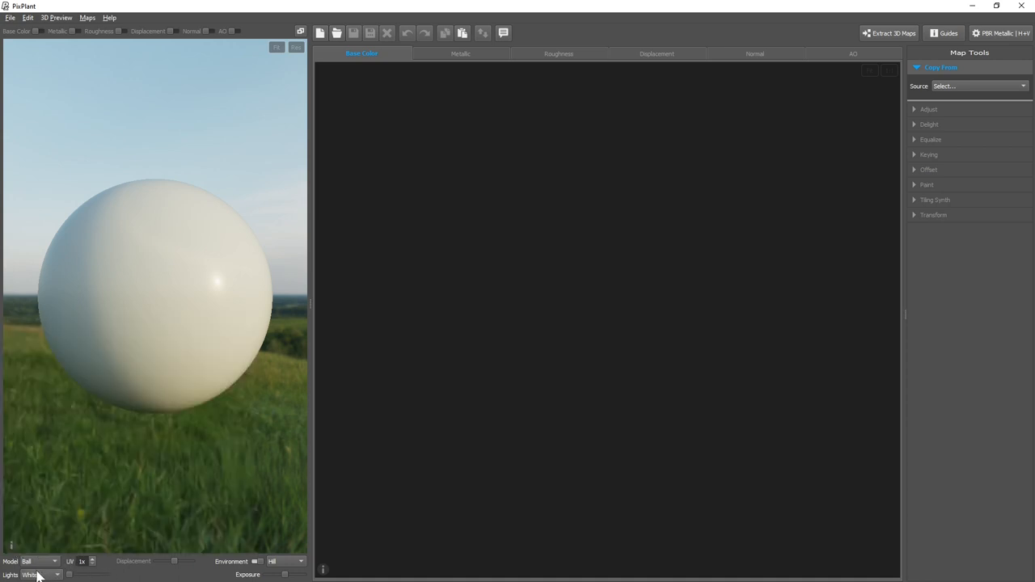
mouse_move(10, 561)
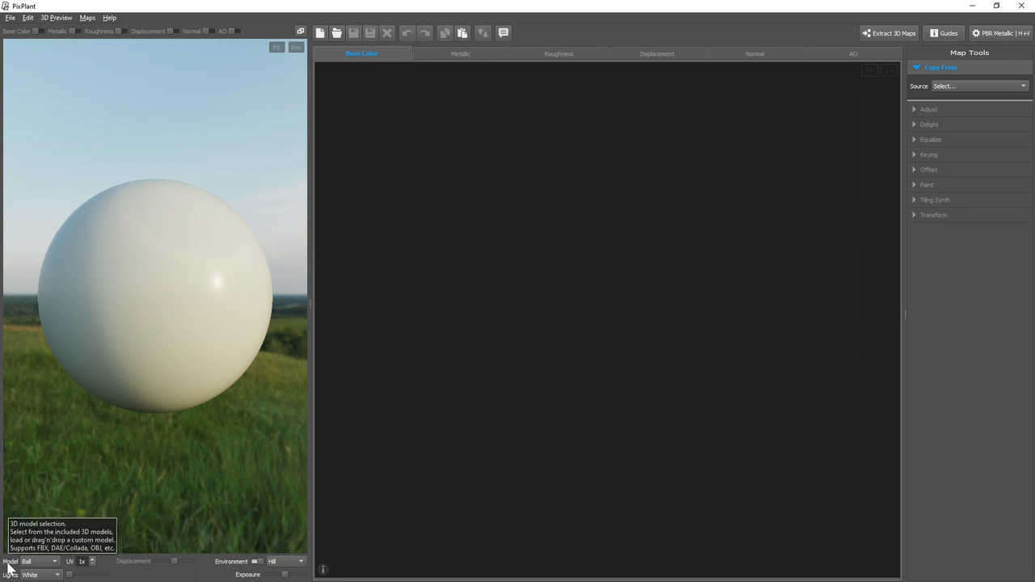
mouse_move(239, 272)
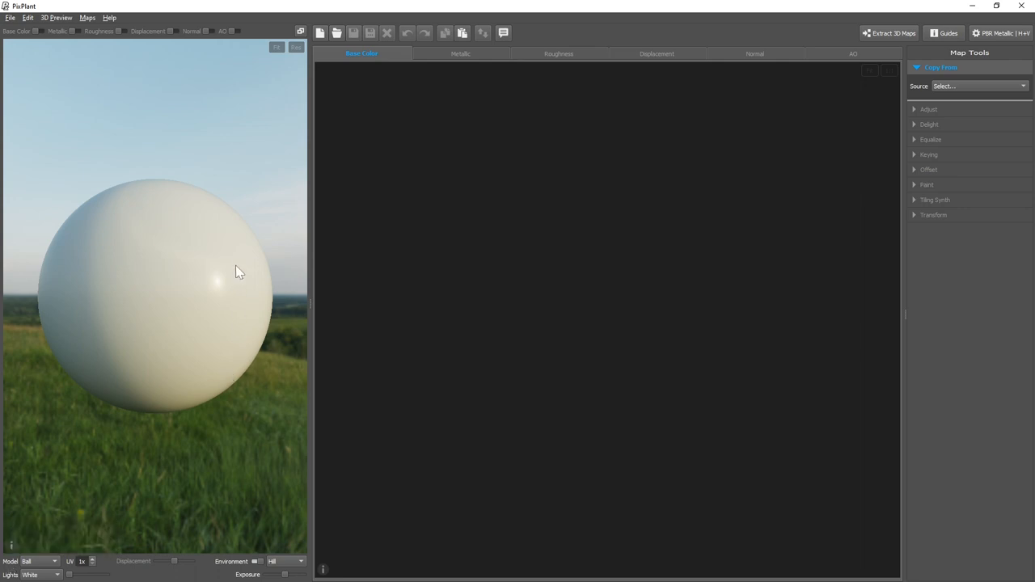
mouse_move(280, 80)
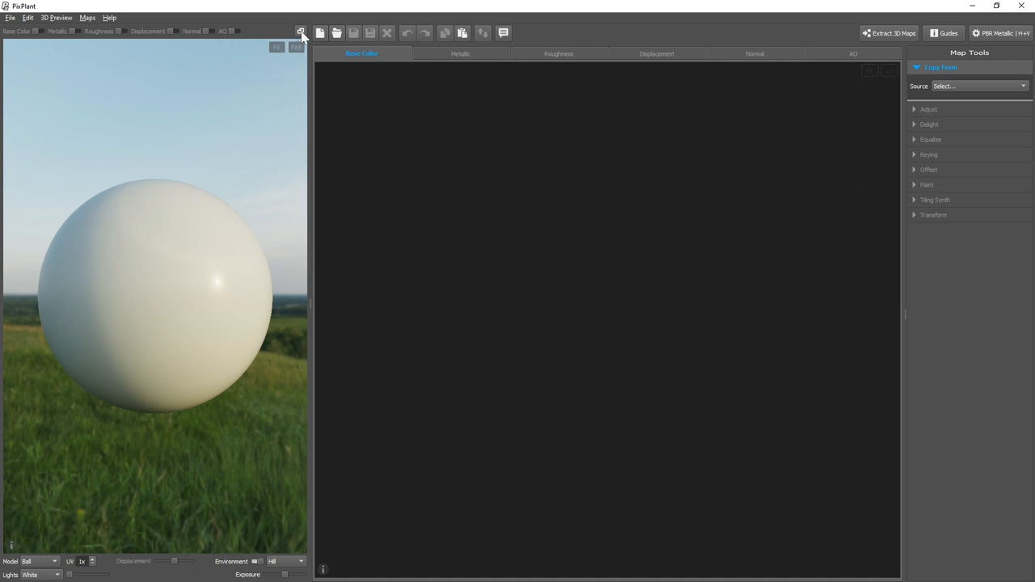
left_click(301, 32)
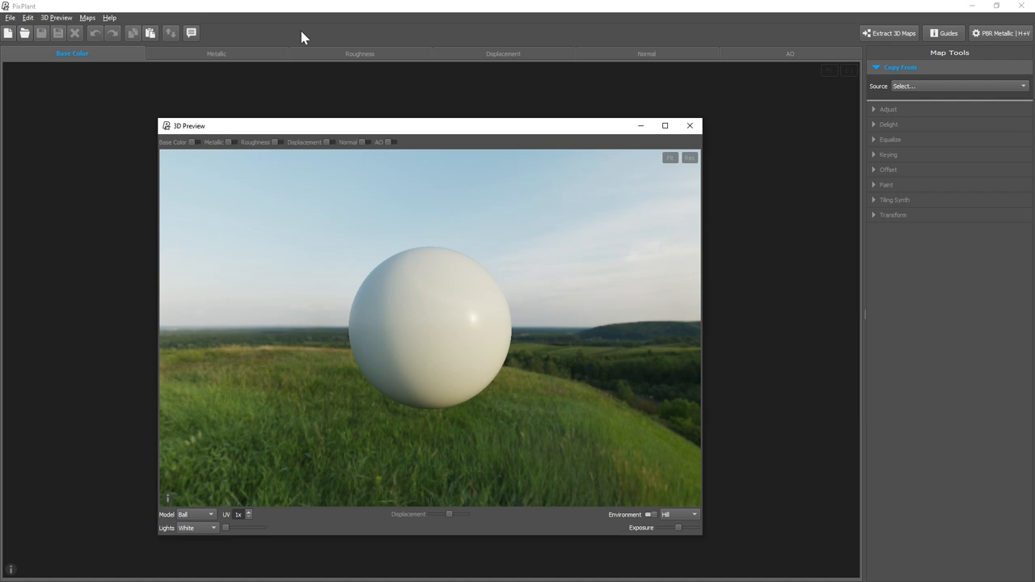
mouse_move(689, 126)
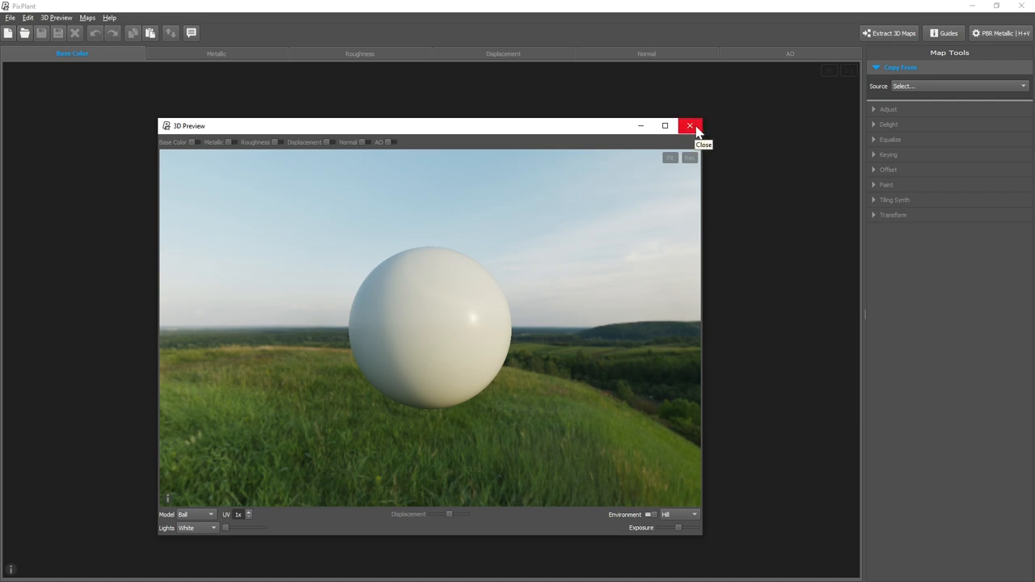
left_click(690, 126)
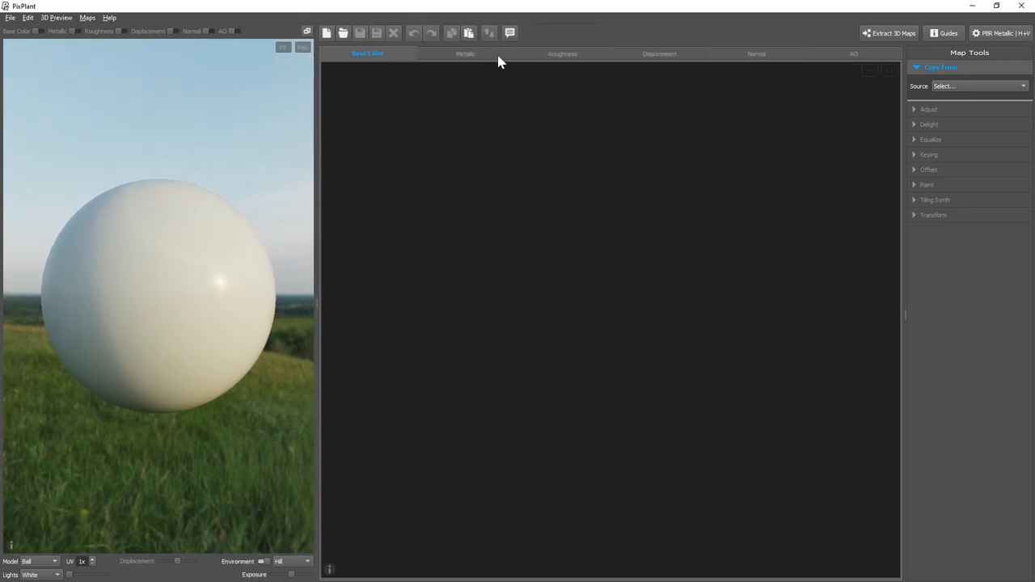
left_click(465, 53)
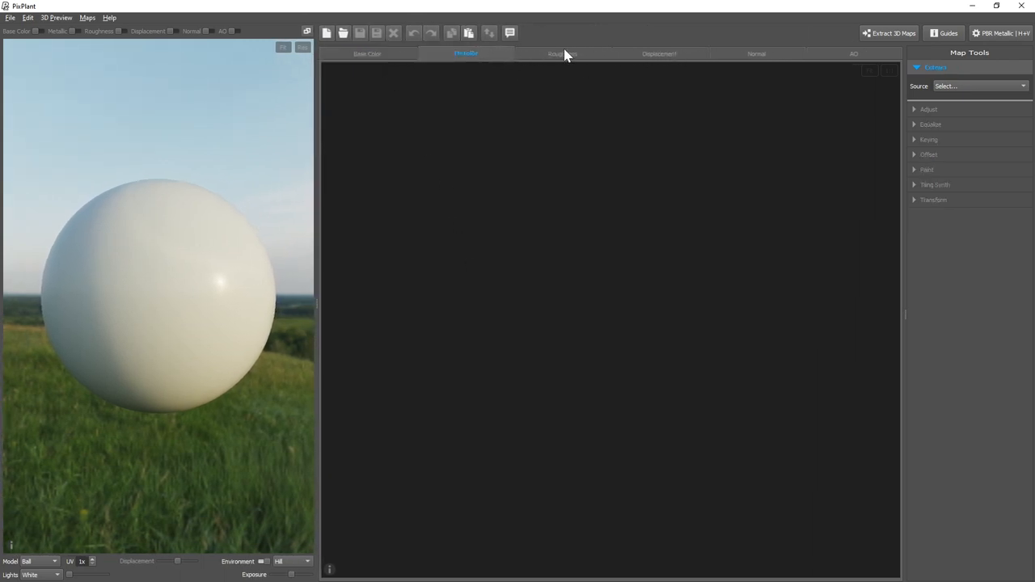
left_click(367, 53)
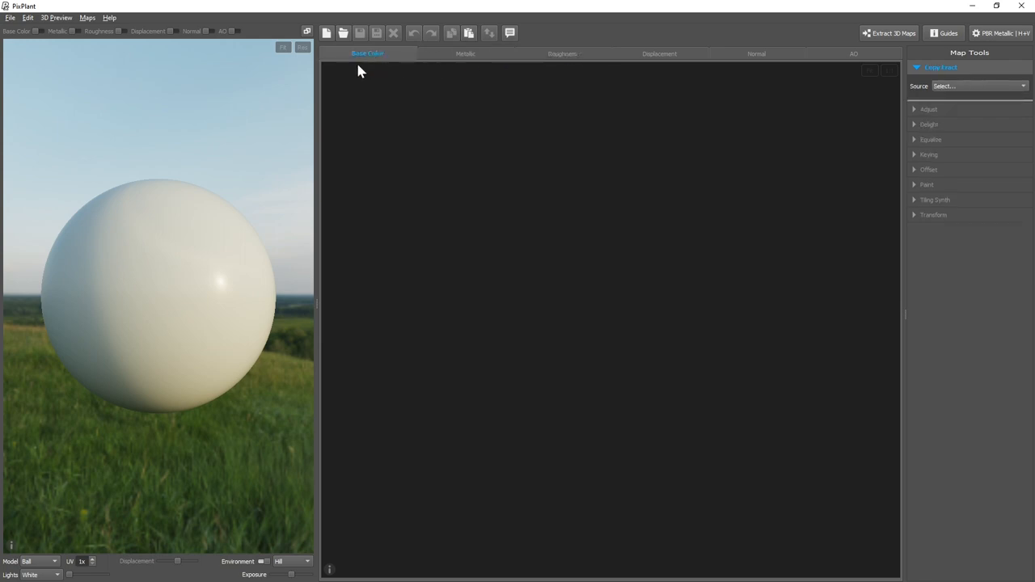
mouse_move(334, 55)
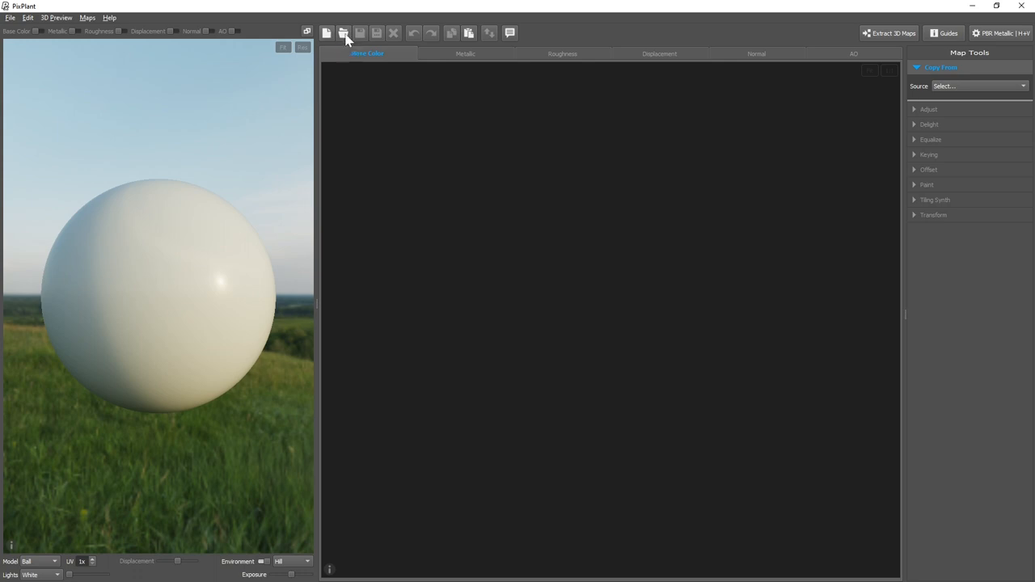
mouse_move(397, 47)
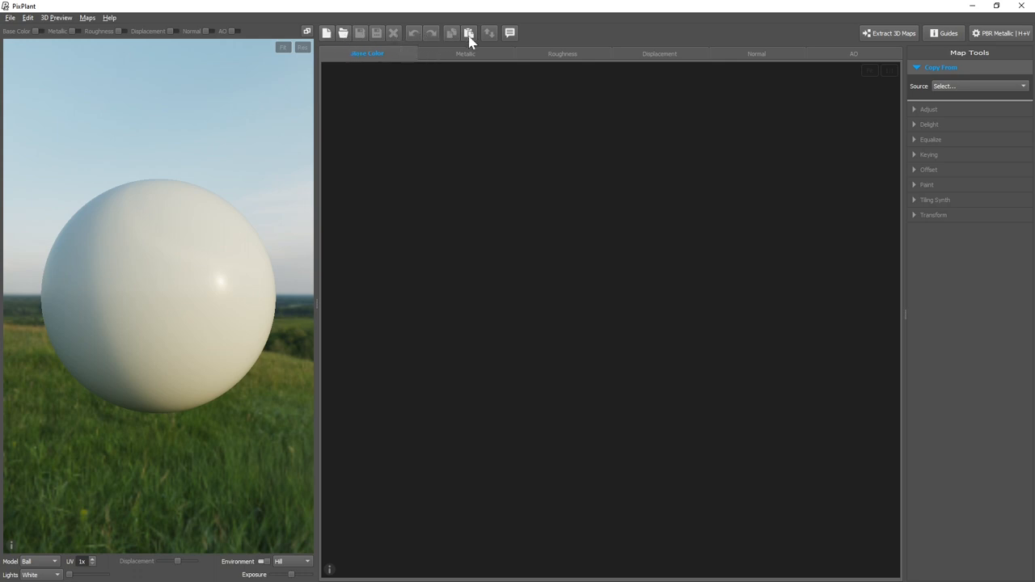
mouse_move(490, 32)
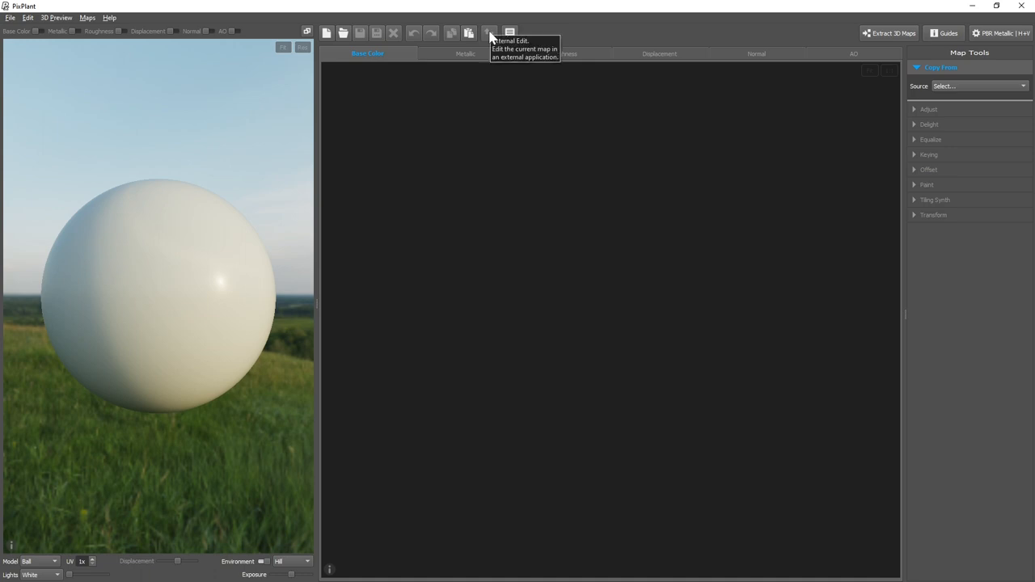
mouse_move(517, 299)
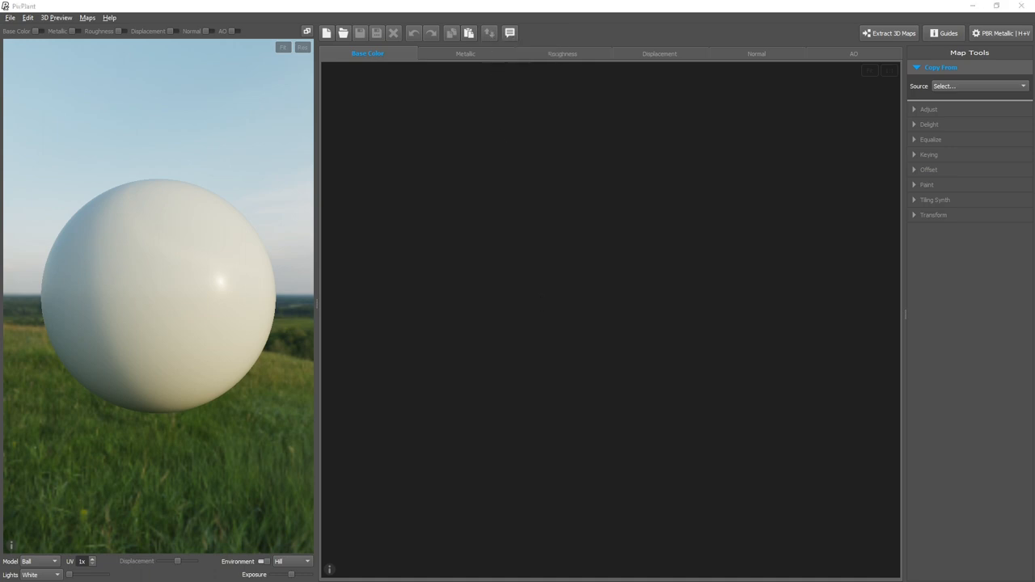
- Load the red brick map set through Open Maps so each PBR map gets its matching image
left_click(342, 32)
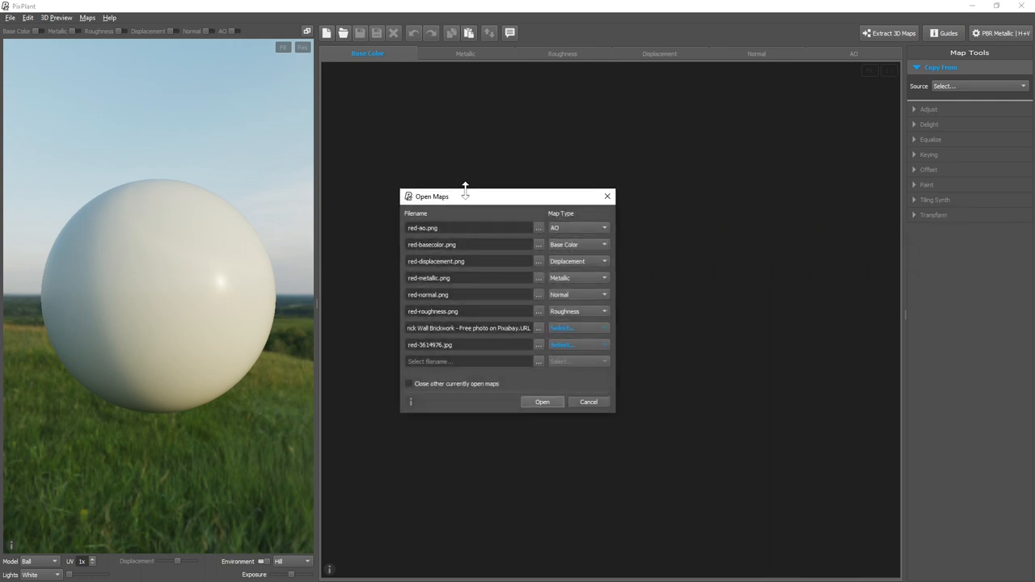
mouse_move(680, 380)
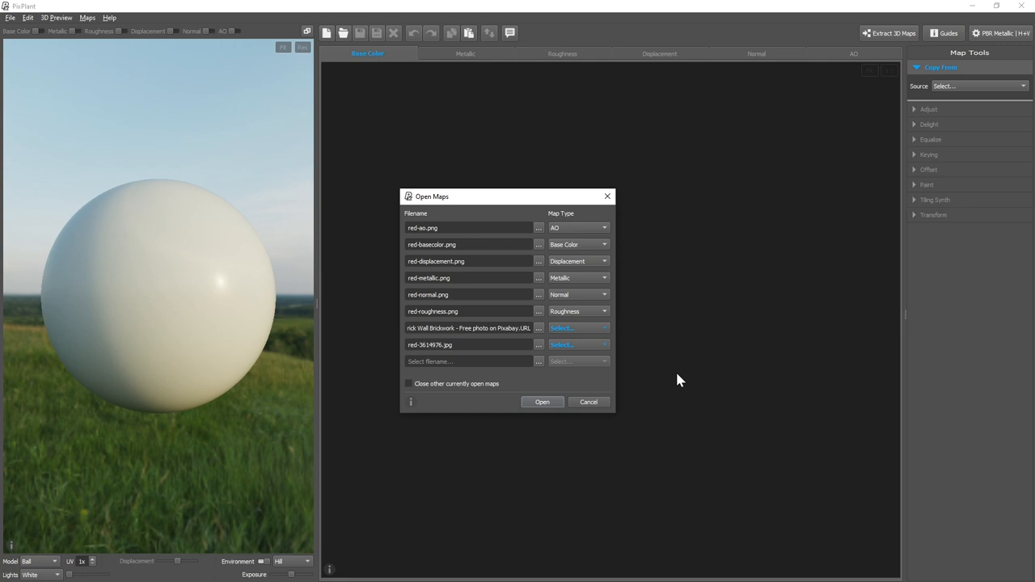
left_click(542, 402)
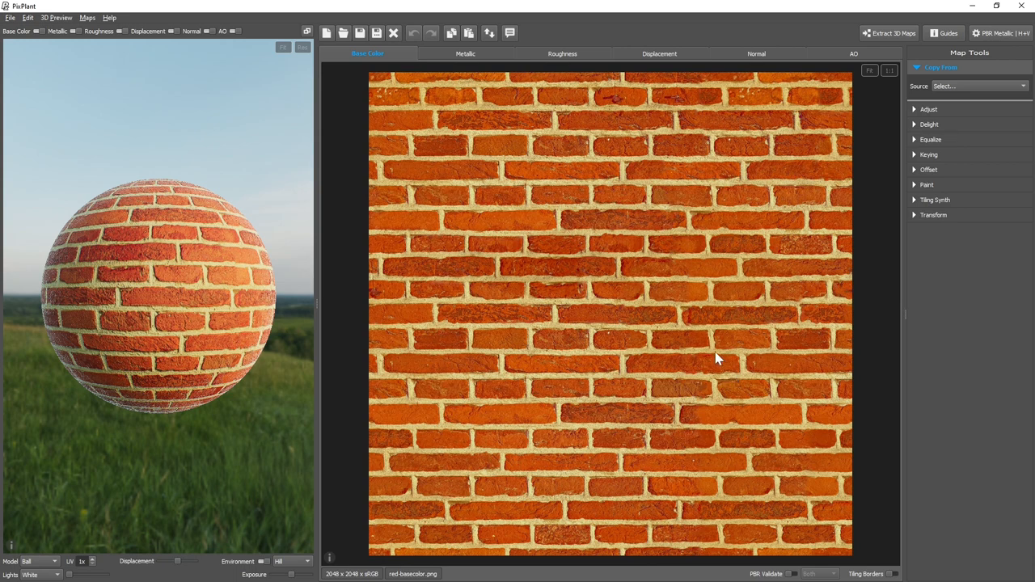
mouse_move(702, 315)
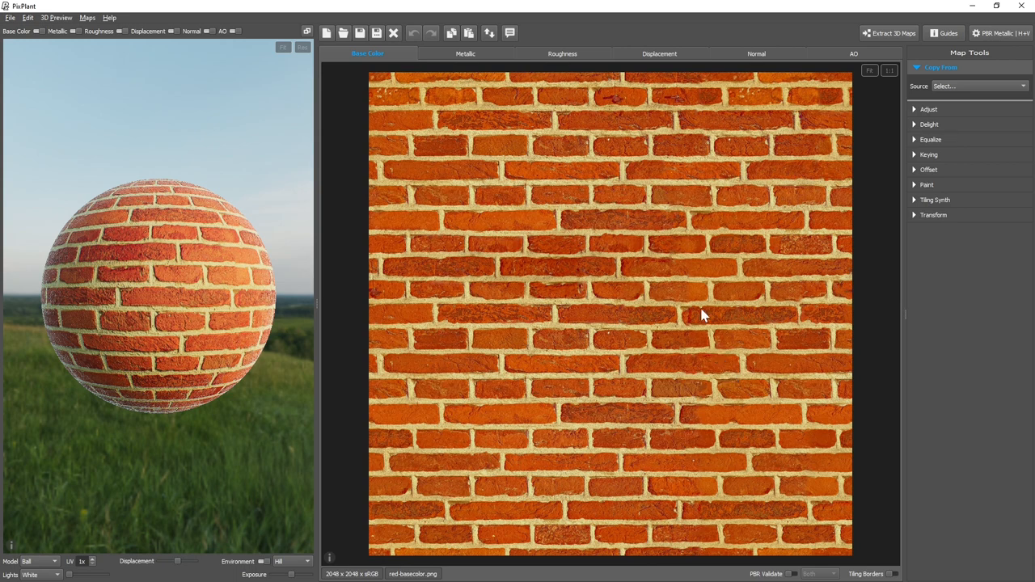
mouse_move(671, 313)
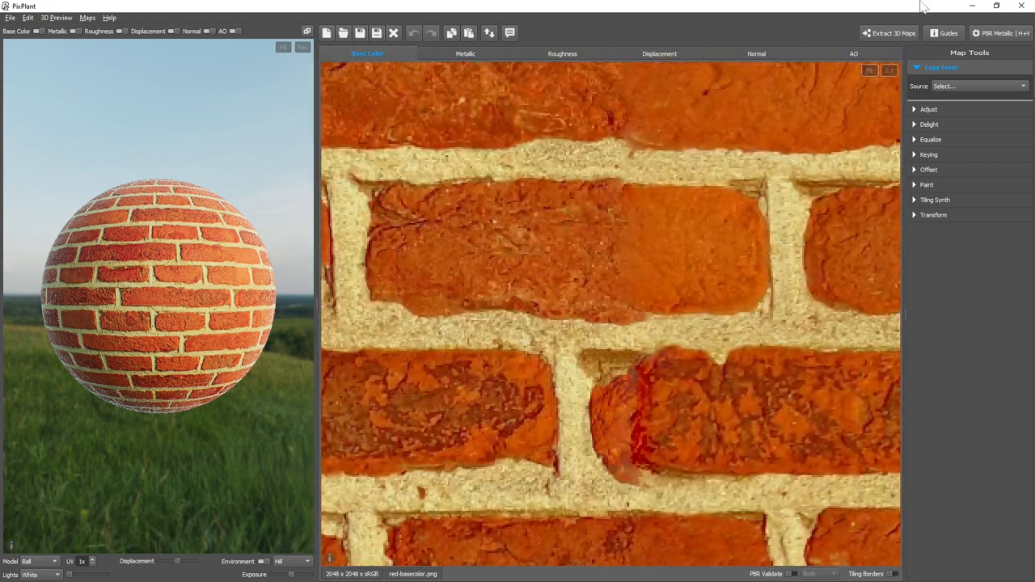
- View the brick Base Color at 1:1 and fitted, then show the Displacement map
left_click(889, 70)
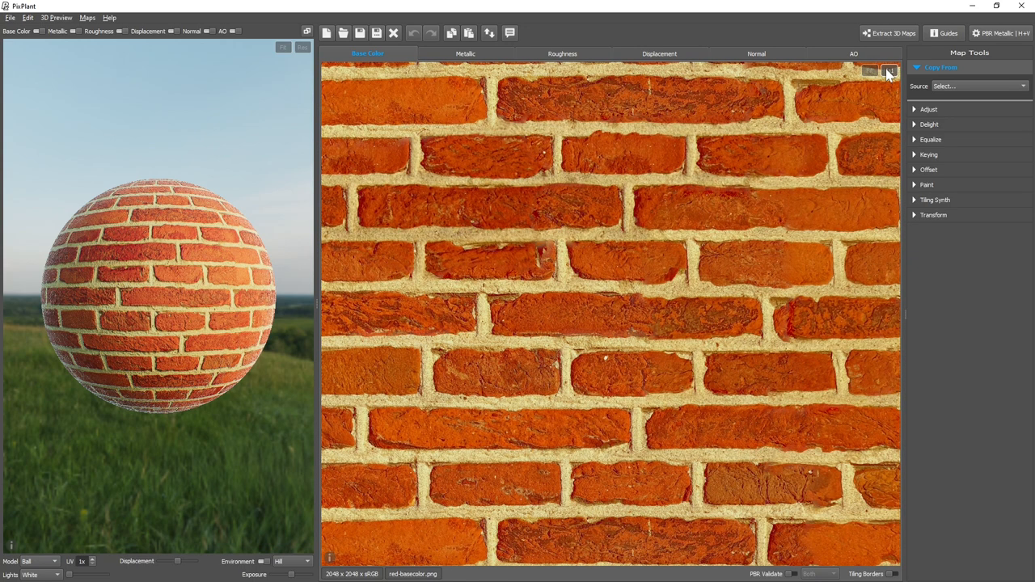
left_click(870, 70)
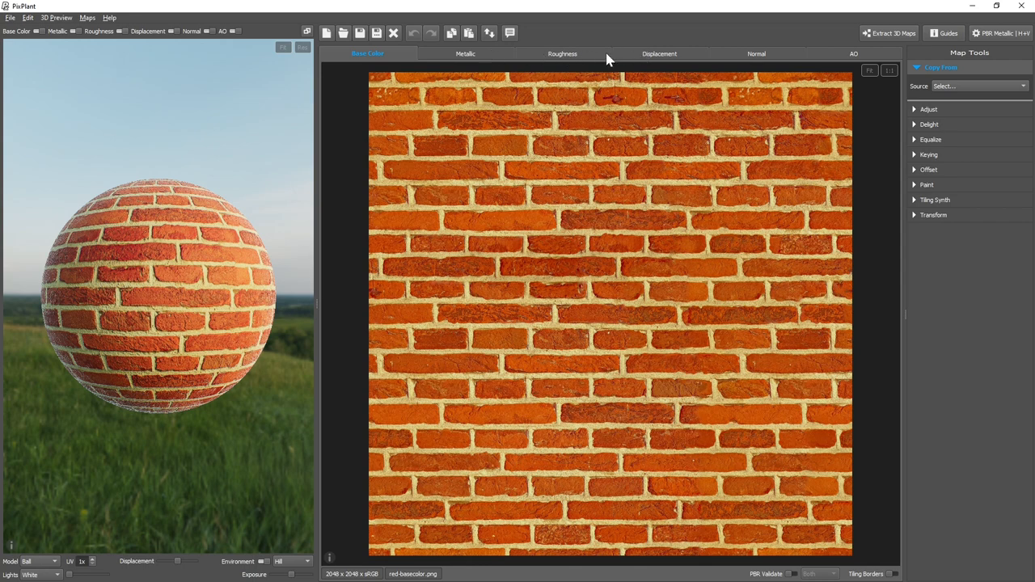
left_click(659, 53)
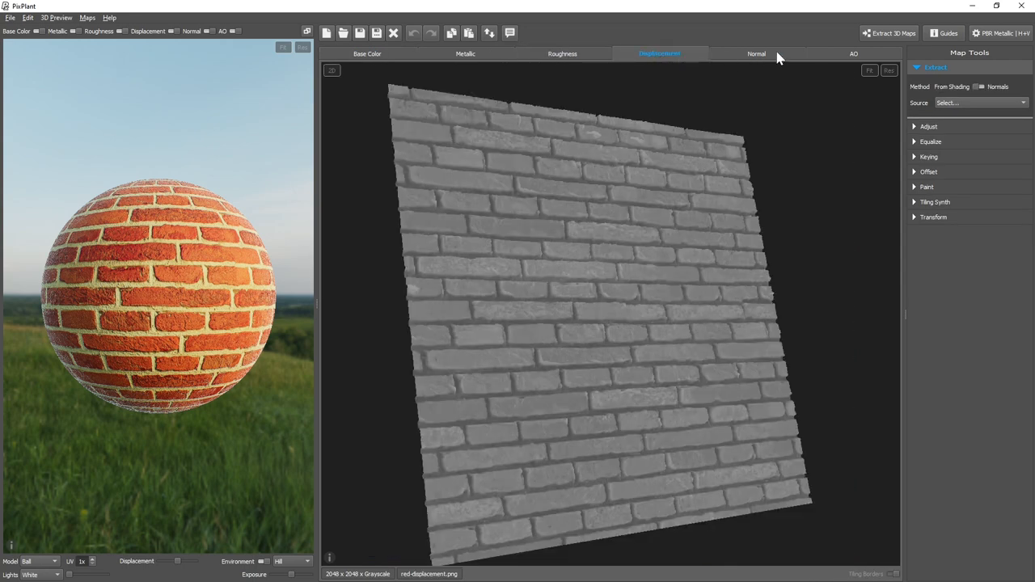
- Glance at the brick Normal map, then return to the Base Color map
left_click(756, 53)
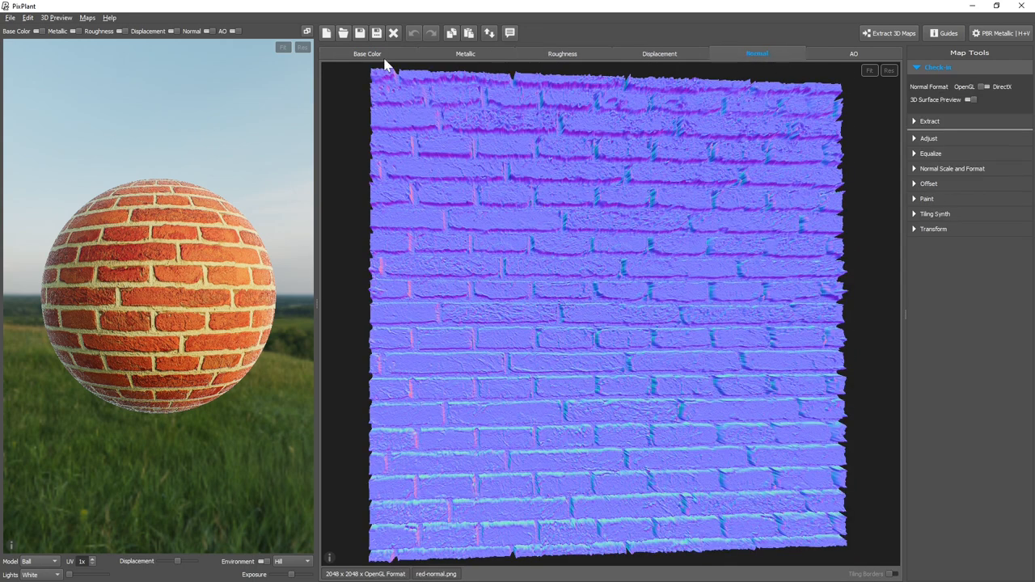
left_click(367, 53)
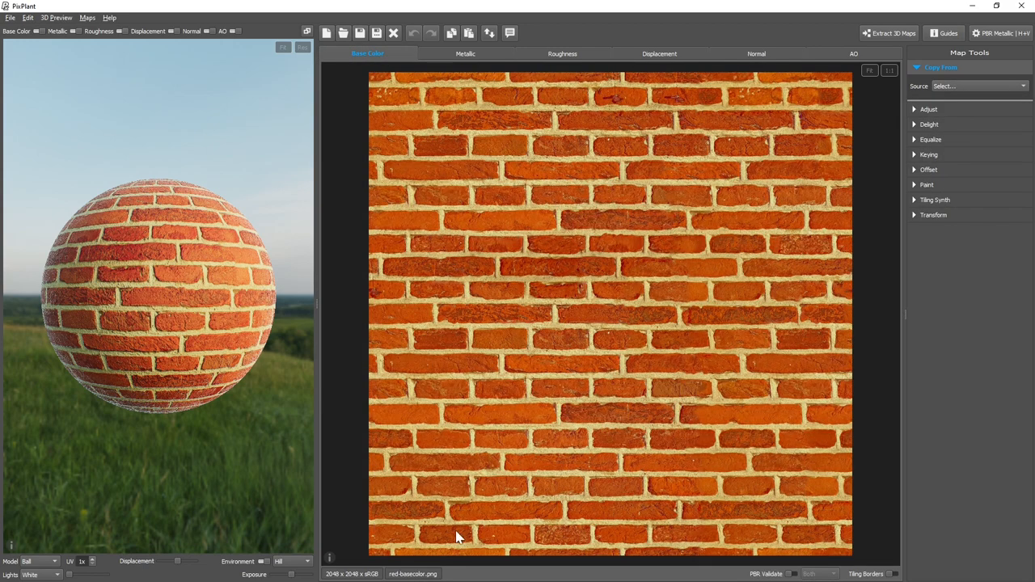
mouse_move(338, 574)
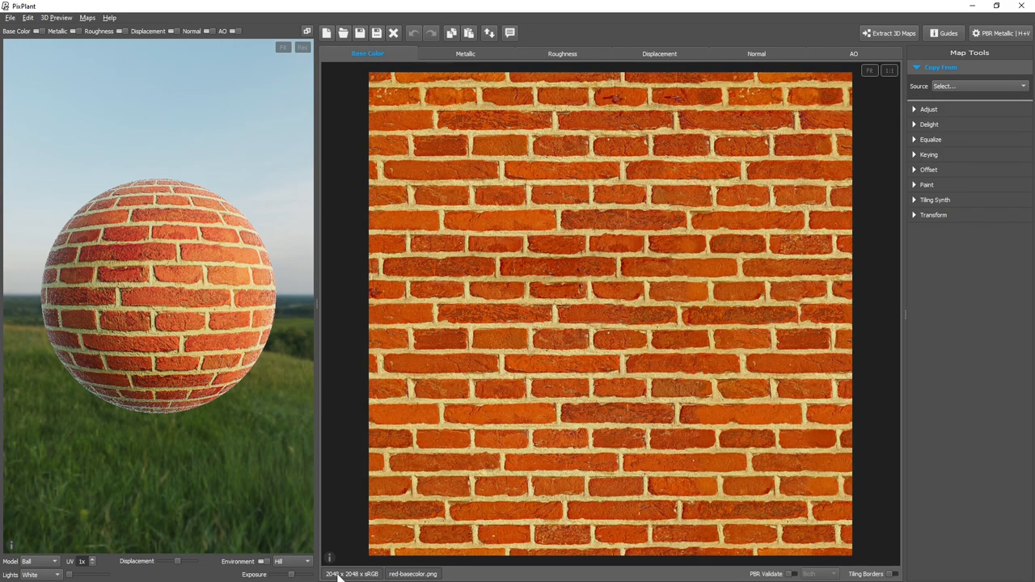
mouse_move(412, 574)
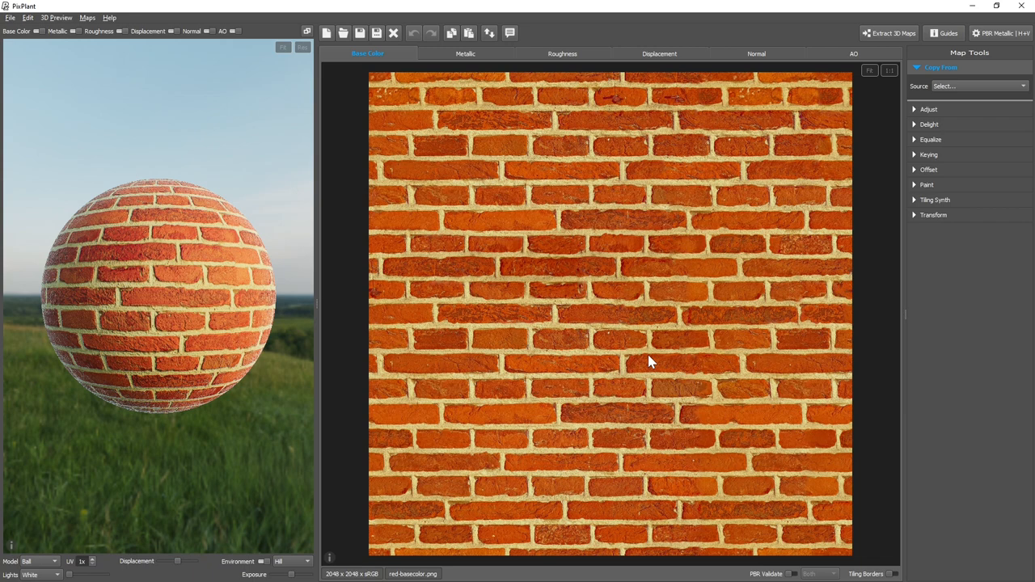
mouse_move(962, 309)
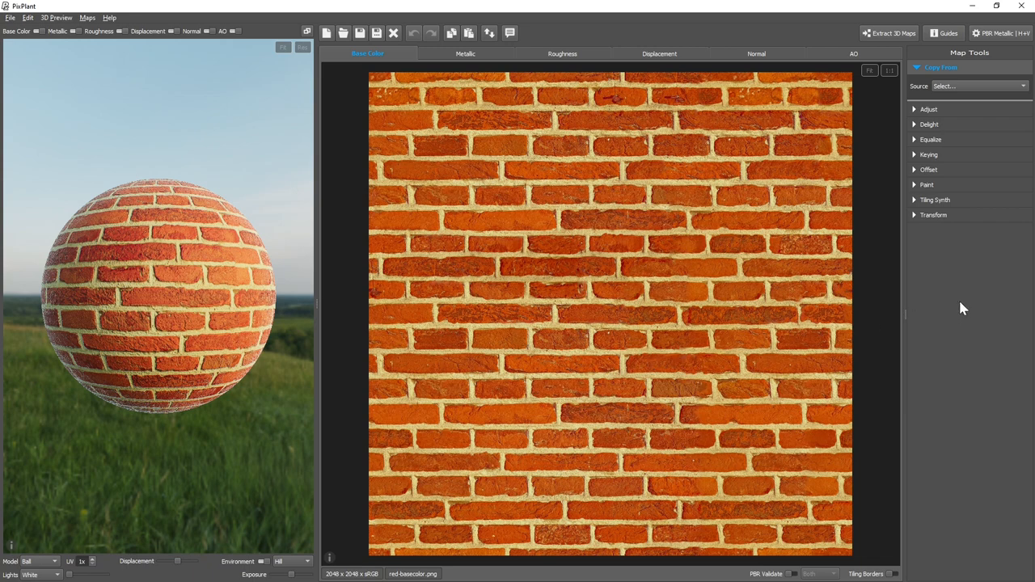
mouse_move(947, 245)
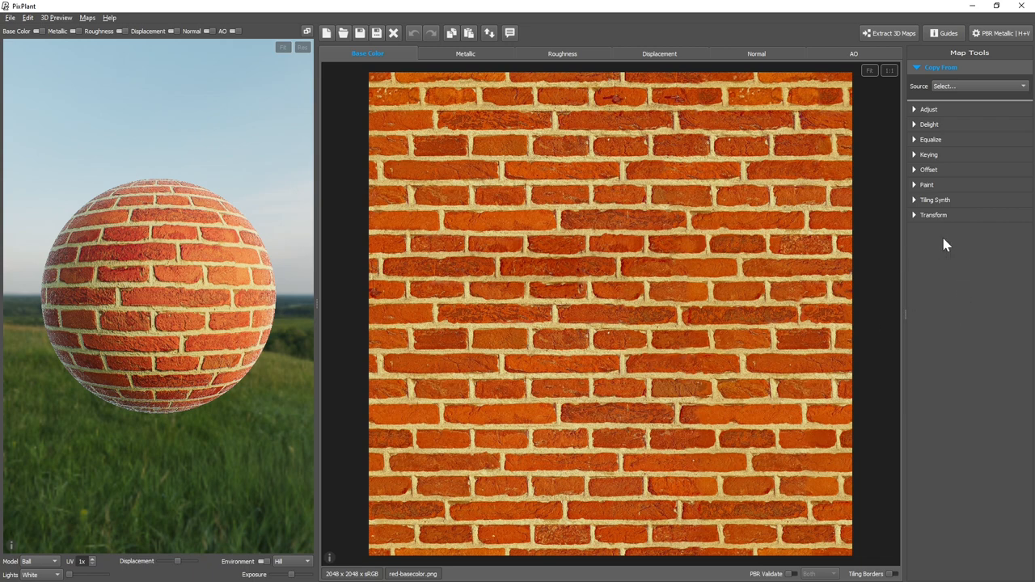
mouse_move(938, 184)
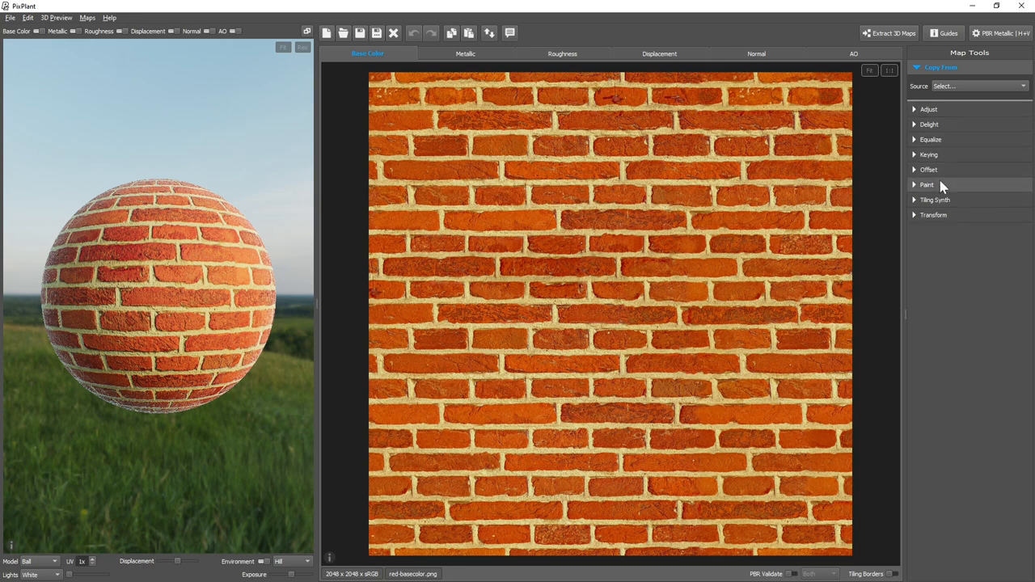
- Expand the Paint section of Map Tools to retouch the brick Base Color
left_click(927, 185)
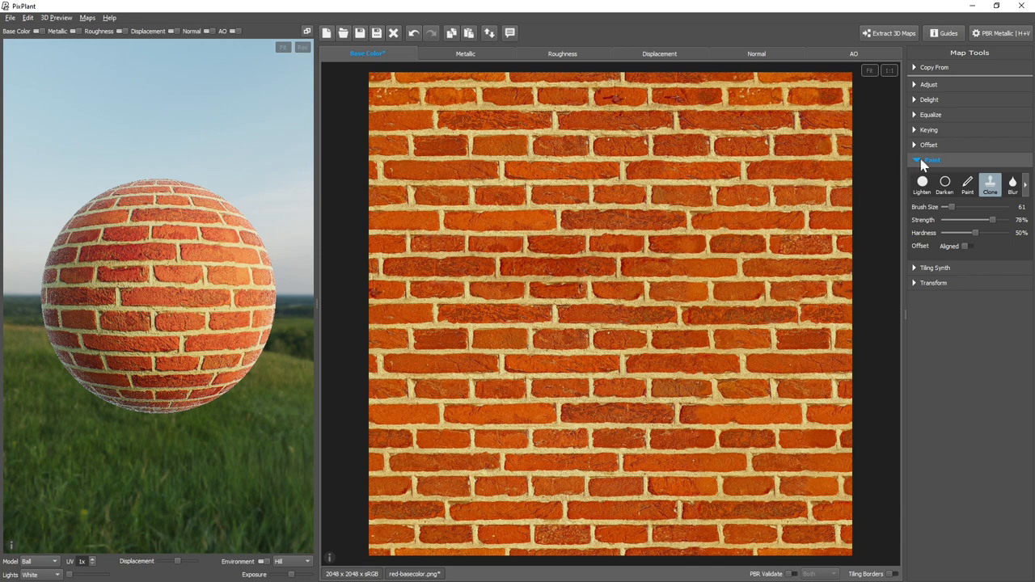
mouse_move(989, 165)
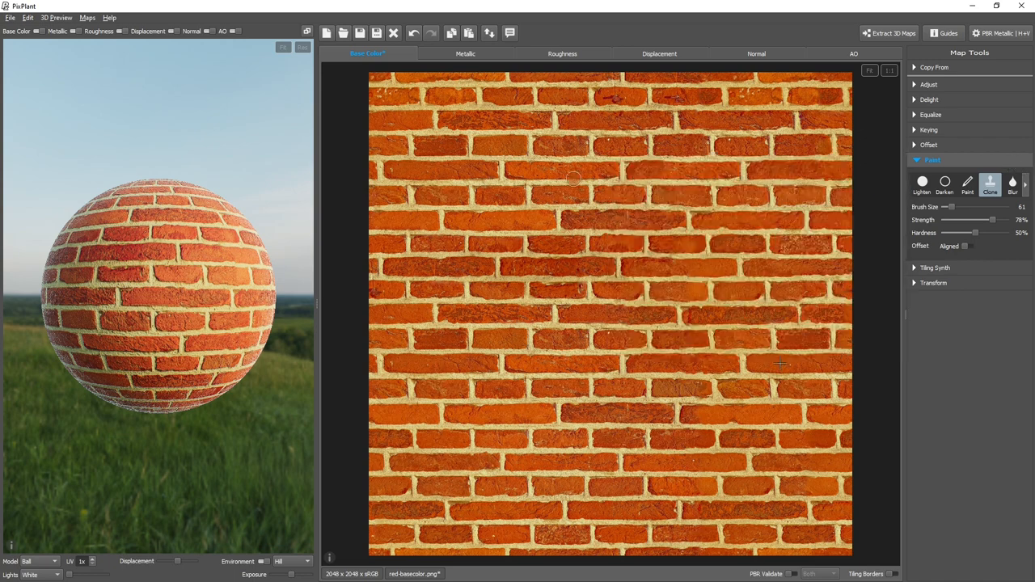
- In Adjust, set the brick Base Color to Saturation -27% and Contrast +24%
left_click(929, 84)
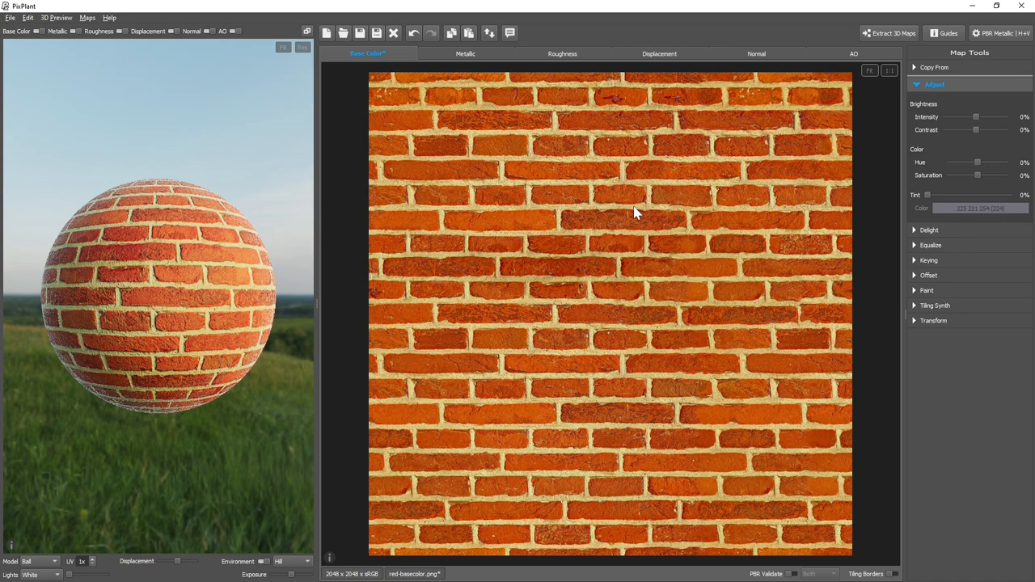
mouse_move(659, 207)
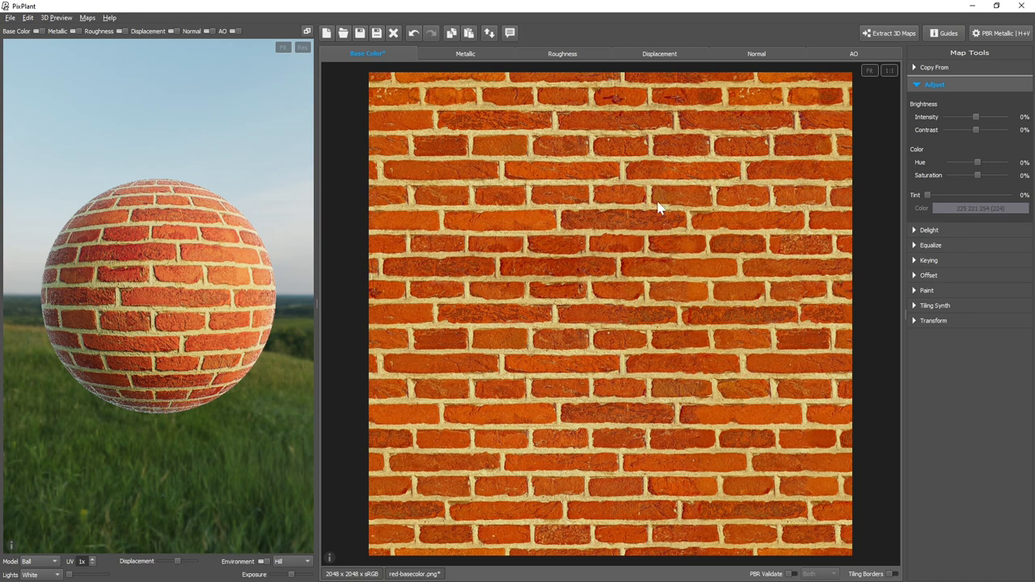
mouse_move(927, 168)
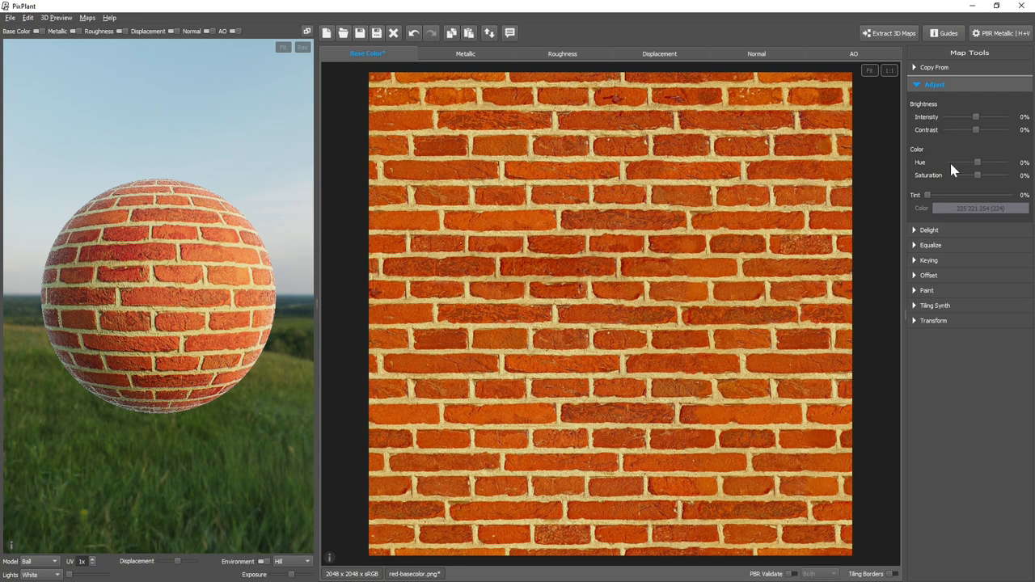
mouse_move(979, 180)
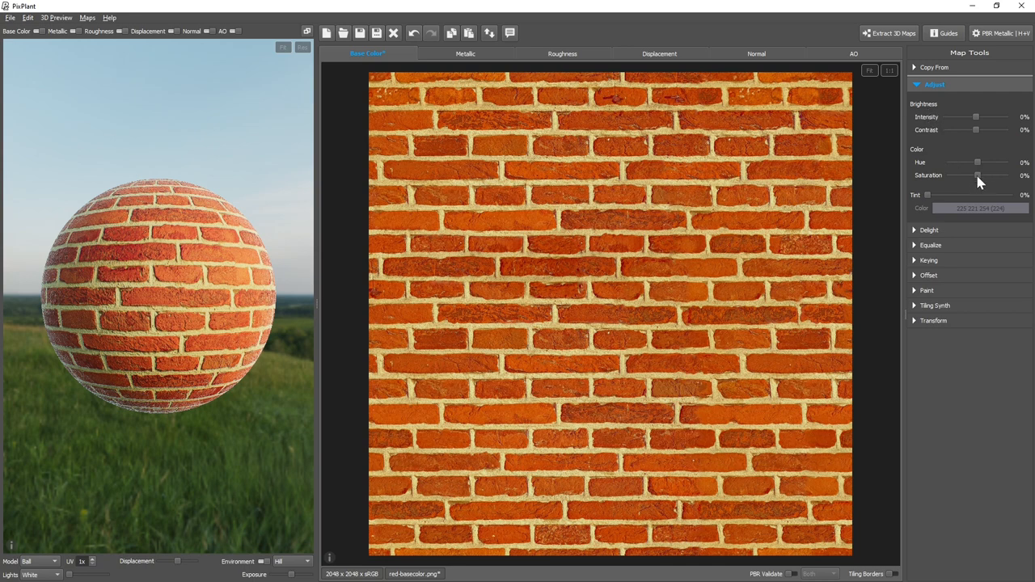
left_click_drag(977, 175, 971, 176)
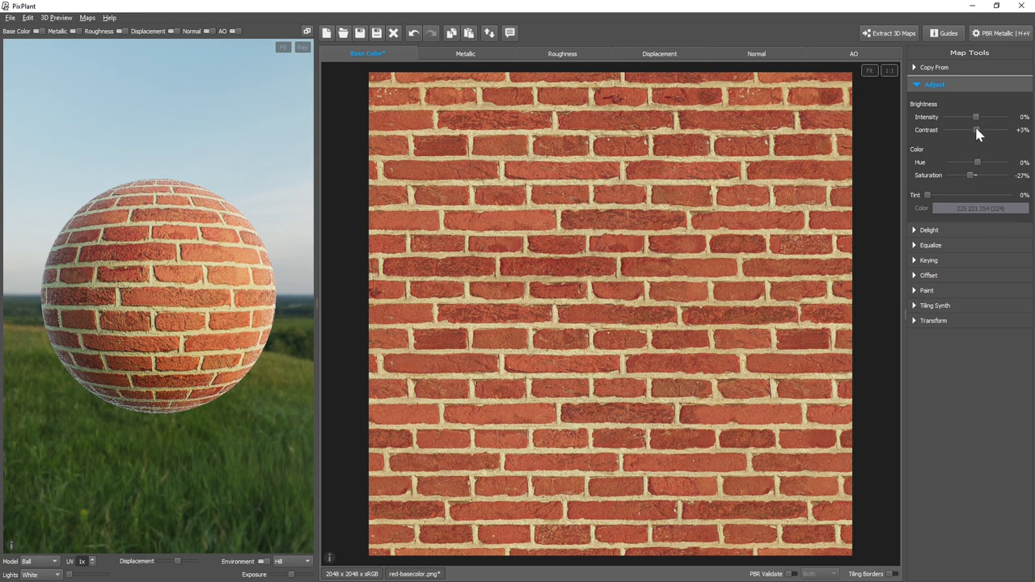
left_click_drag(976, 129, 982, 130)
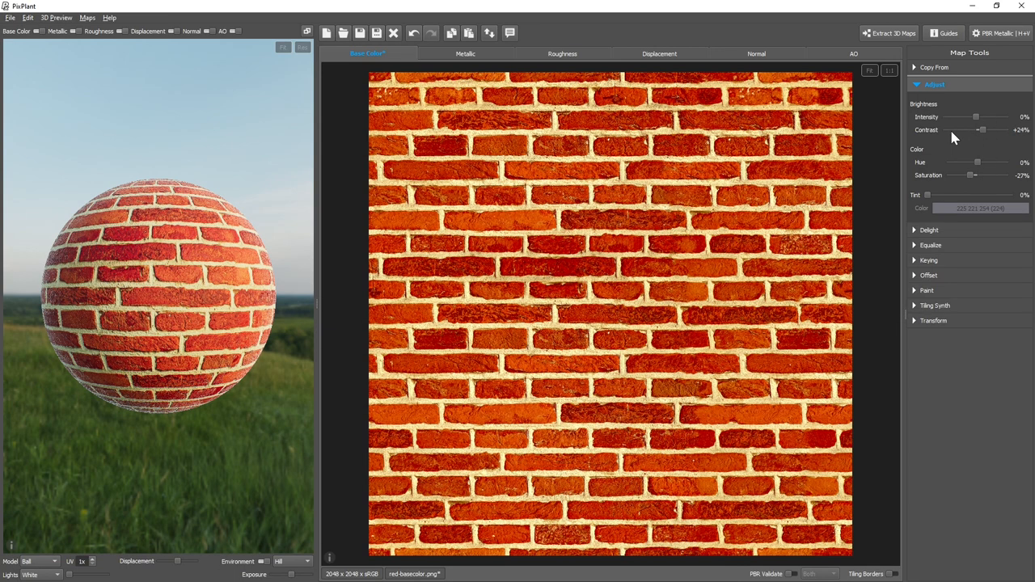
mouse_move(1005, 138)
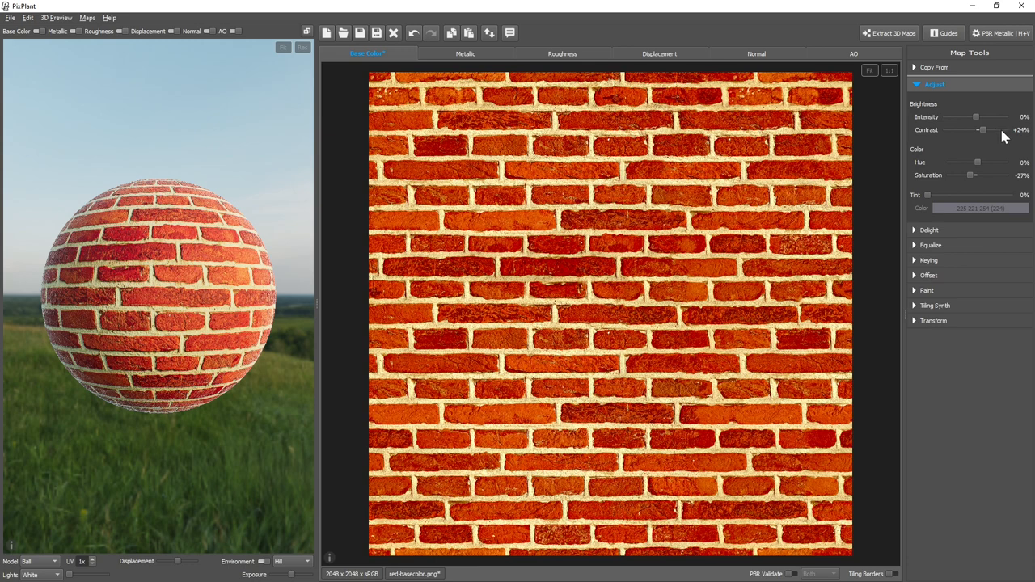
mouse_move(938, 136)
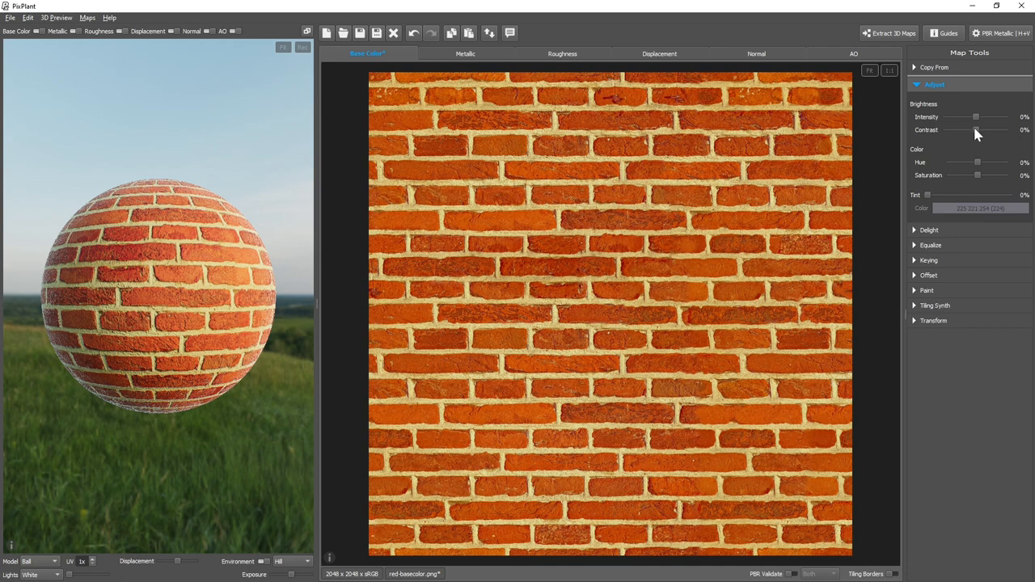
- Tune the Base Color contrast through -24% and +18%, settling near +9%
left_click_drag(955, 129, 976, 130)
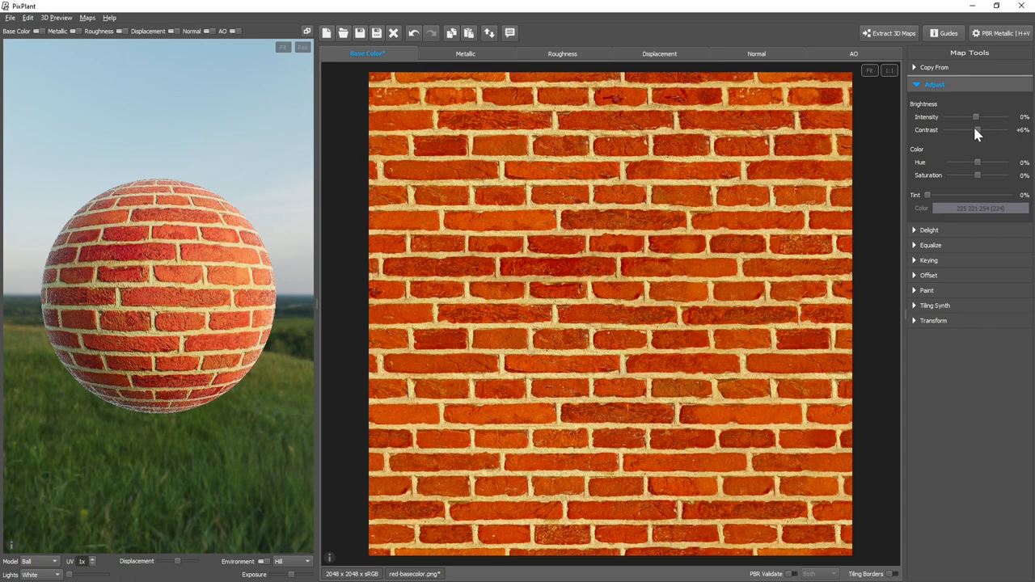
left_click_drag(976, 130, 969, 130)
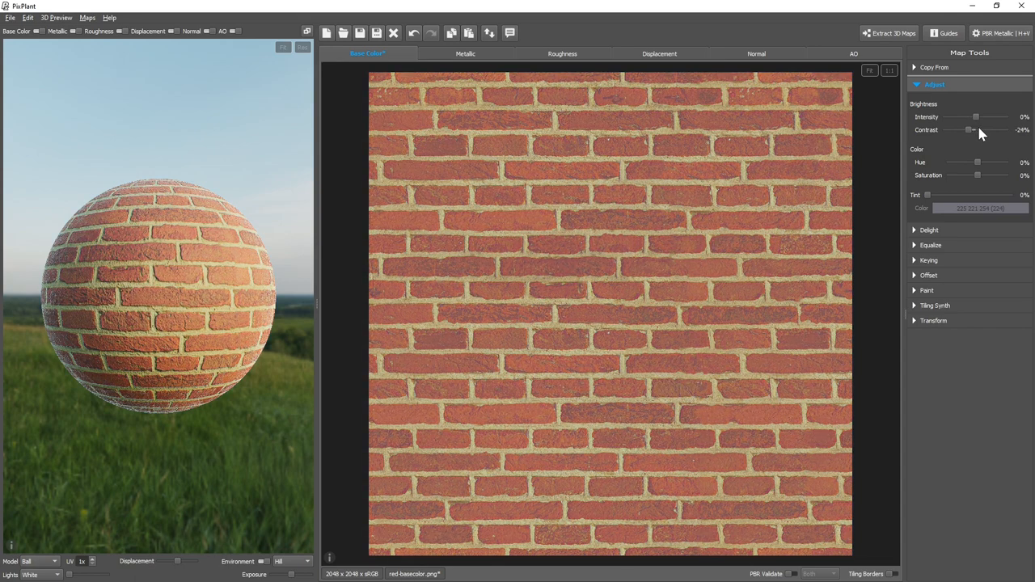
left_click_drag(970, 131, 978, 130)
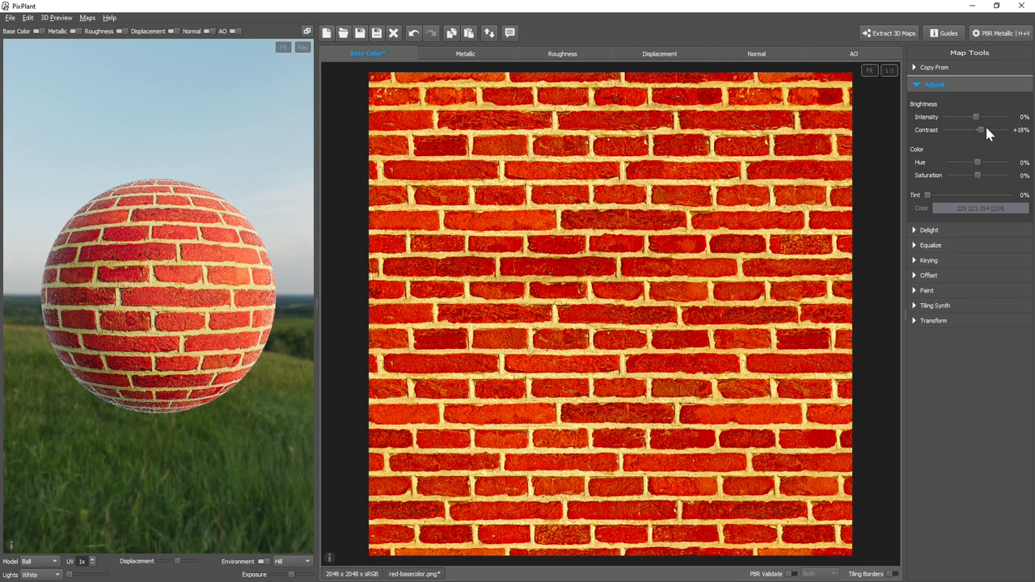
left_click_drag(982, 131, 974, 131)
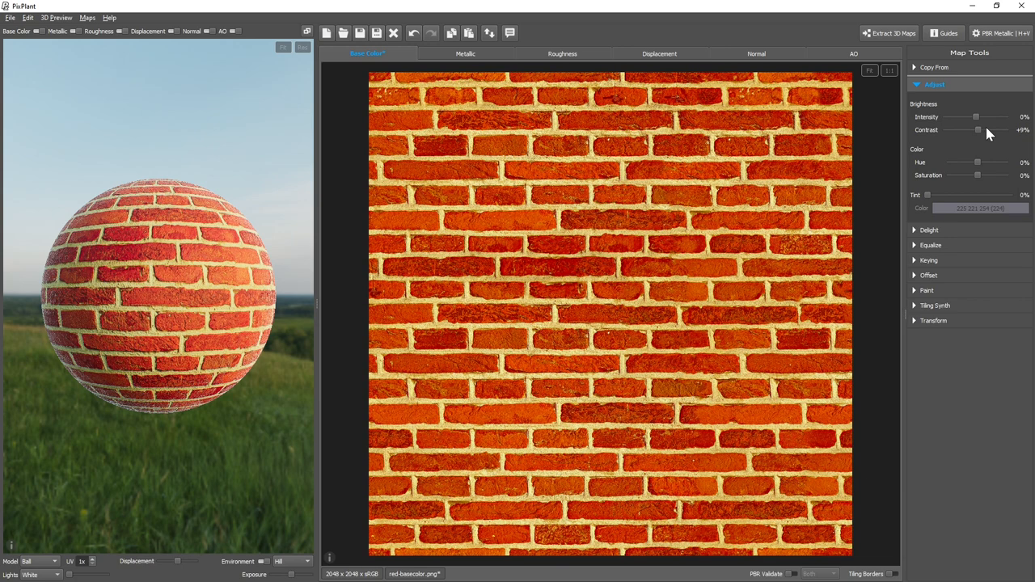
mouse_move(978, 133)
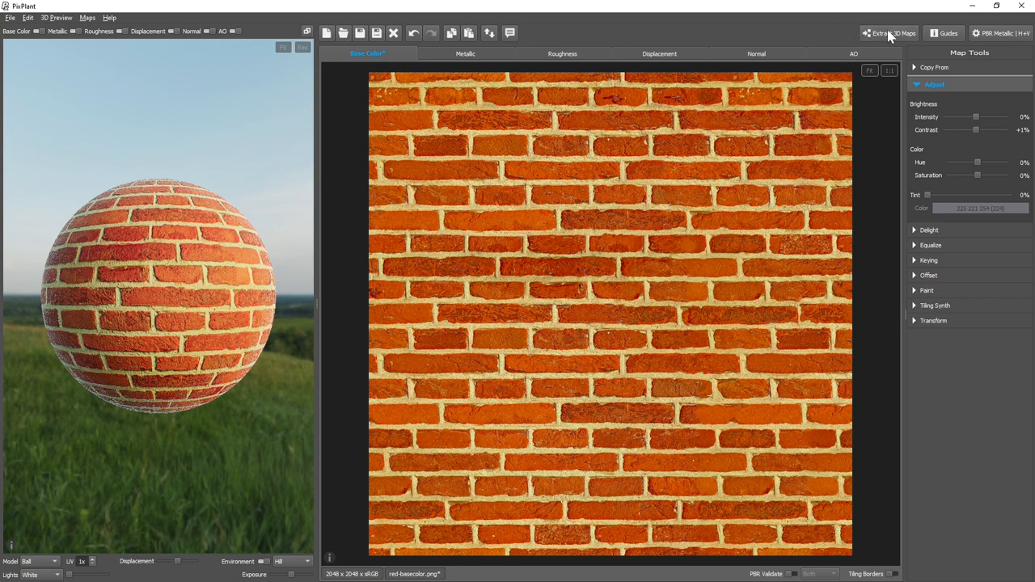
- Show the Extract 3D Maps options, then bring up the list of built-in guides
left_click(890, 34)
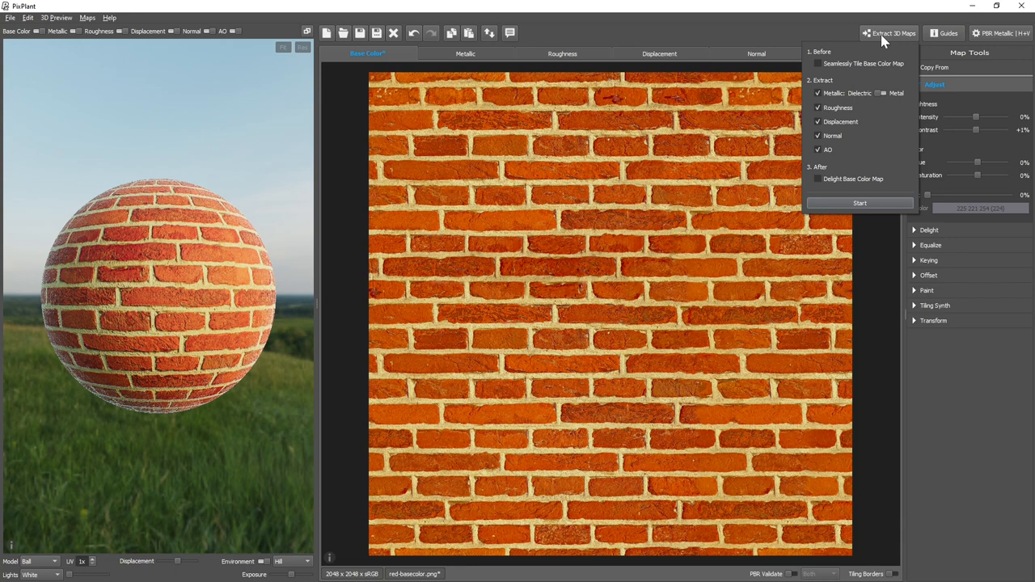
left_click(943, 33)
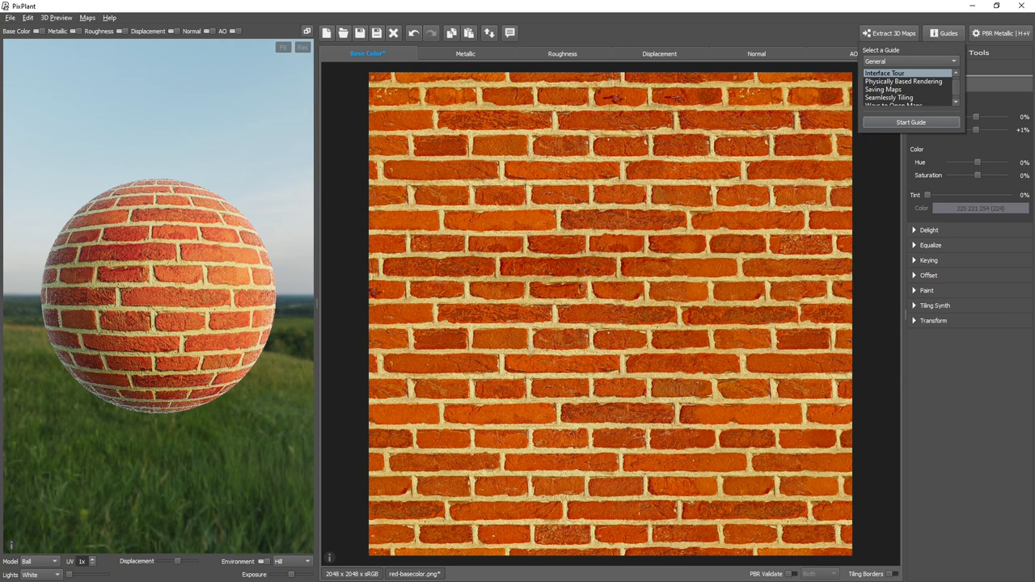
- Run the Interface Tour guide through its steps and close it
left_click(911, 122)
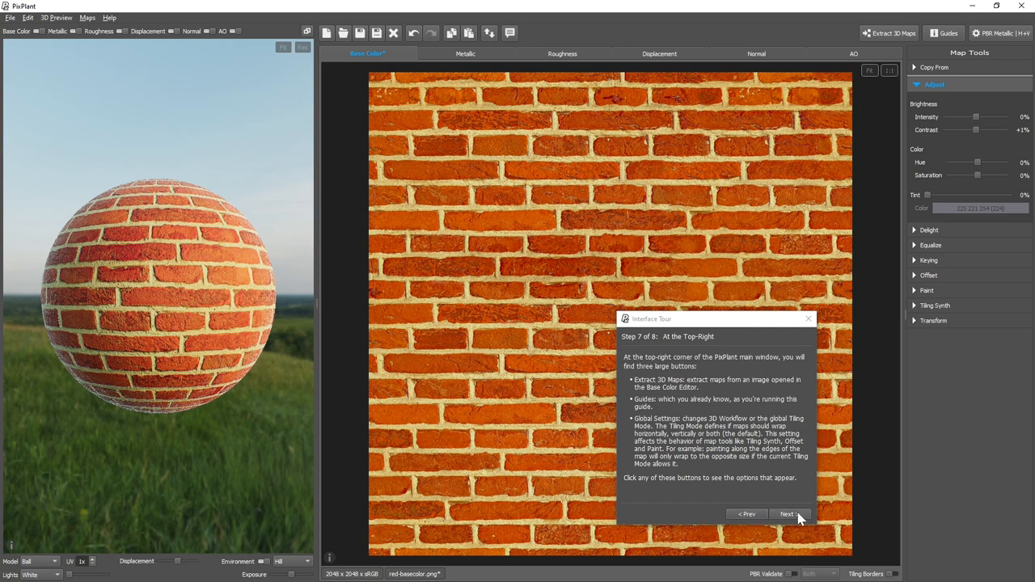
mouse_move(793, 522)
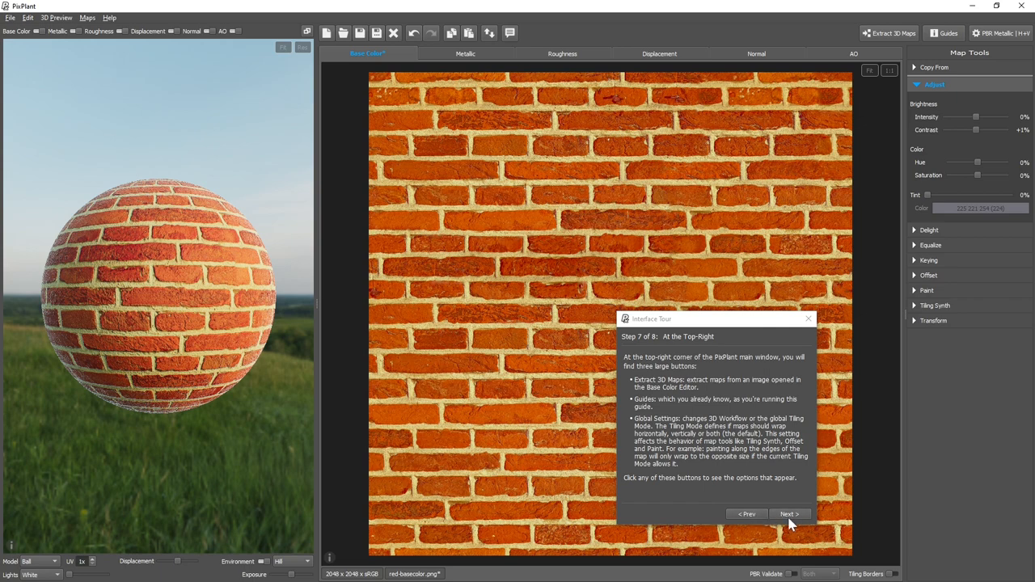
mouse_move(686, 323)
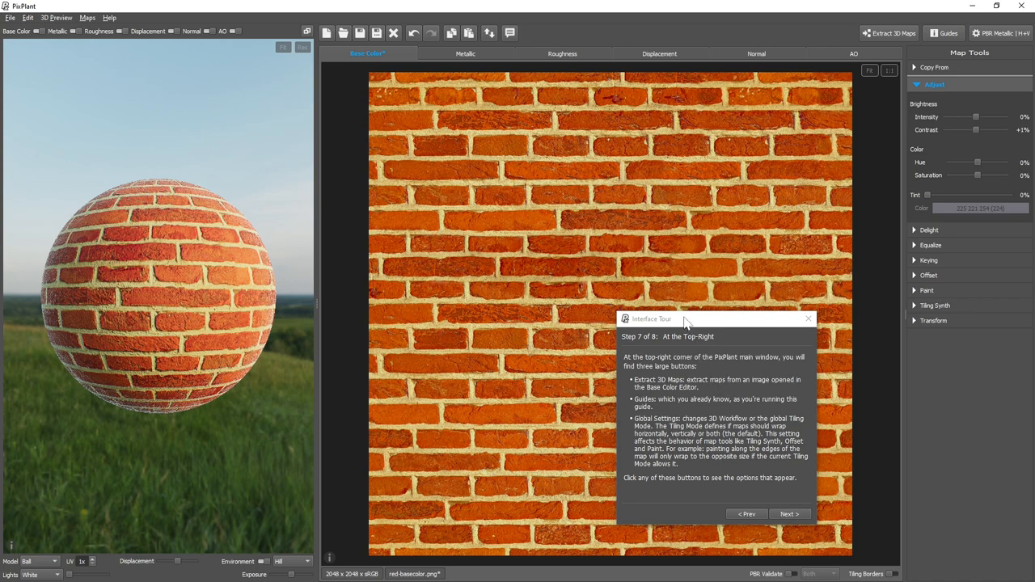
left_click(808, 317)
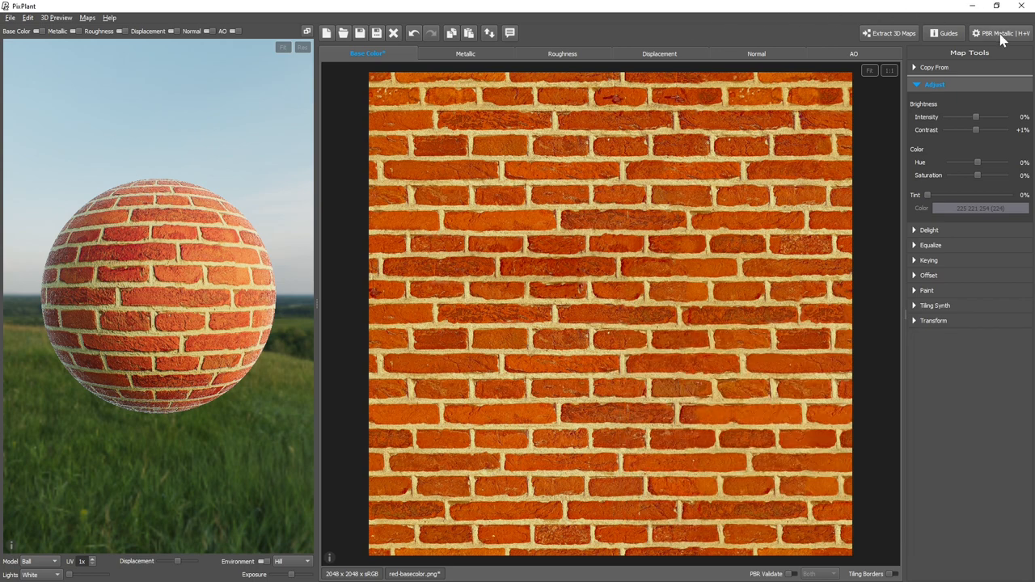
- Show the global settings with the PBR Metallic-Roughness versus Traditional 3D workflow choice
left_click(1003, 33)
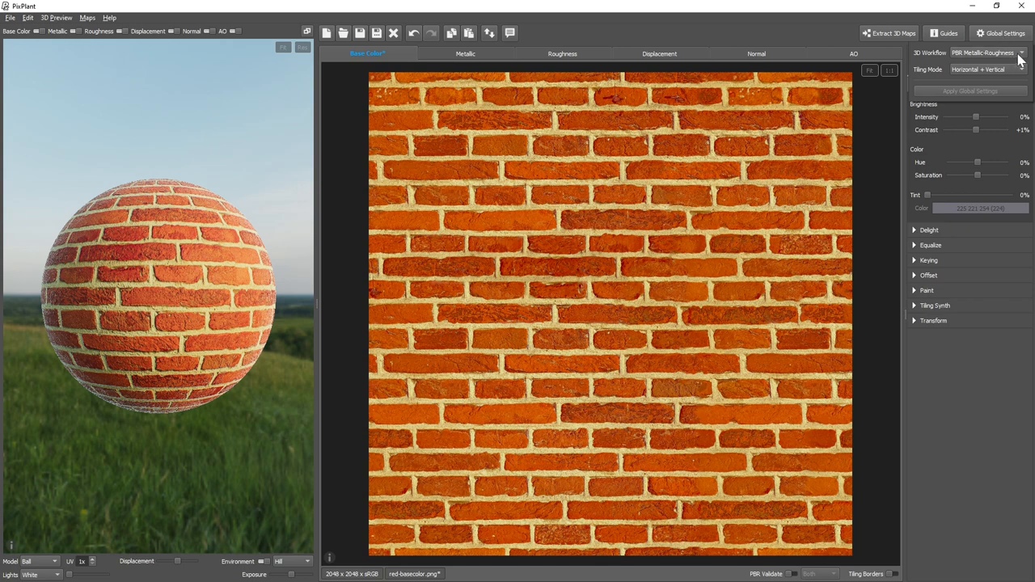
left_click(1021, 53)
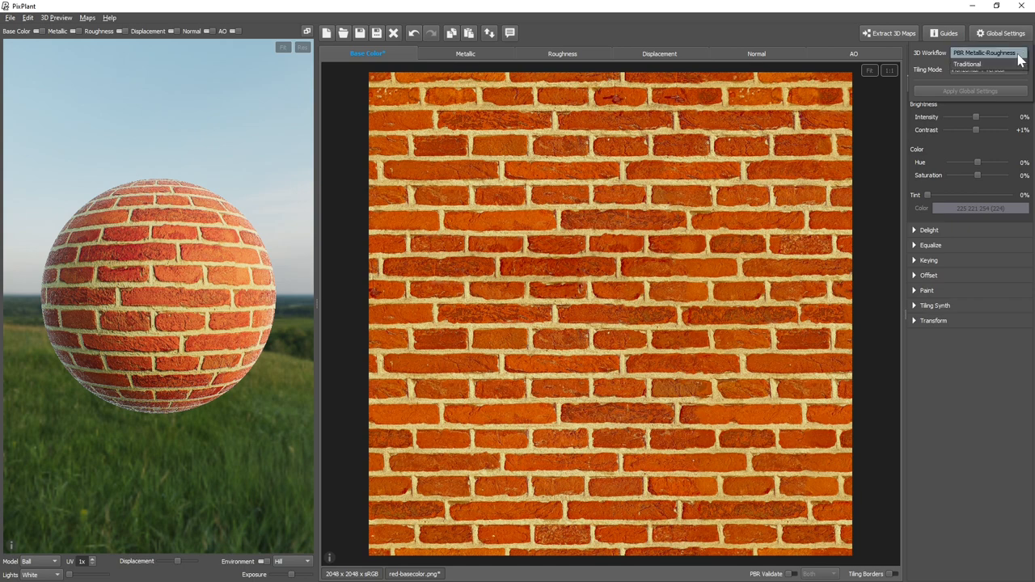